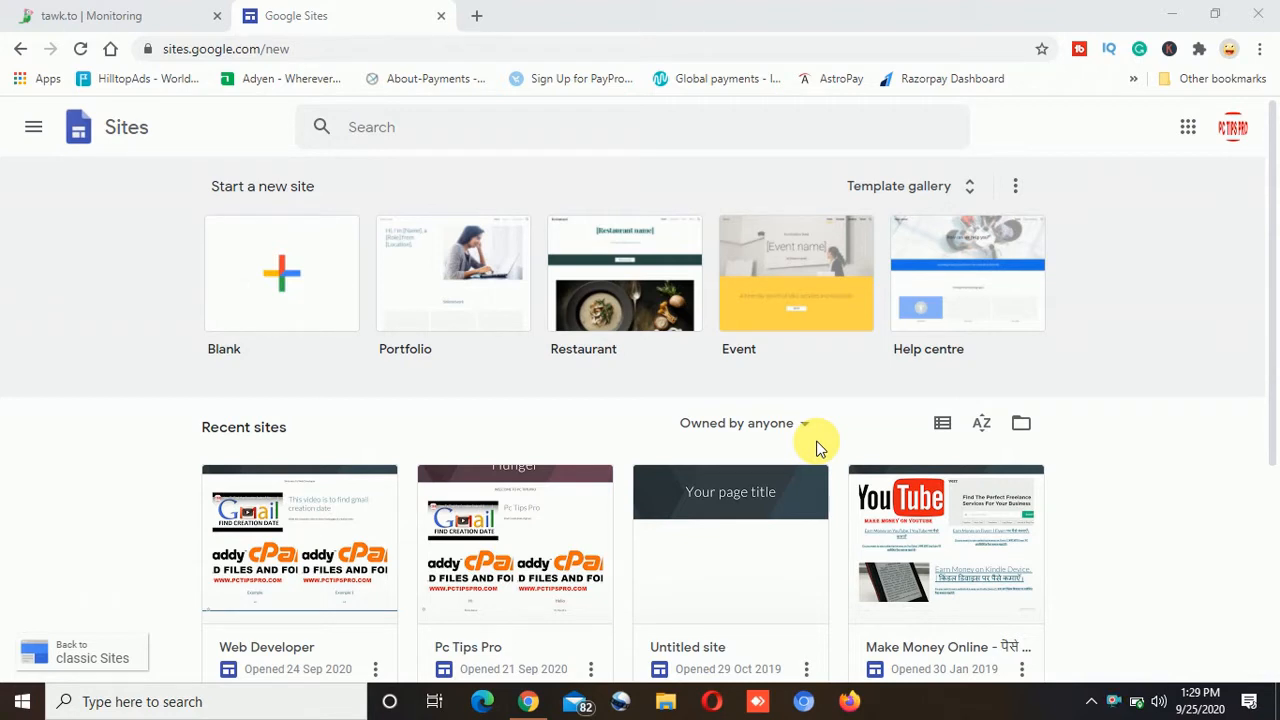
pyautogui.moveTo(24, 404)
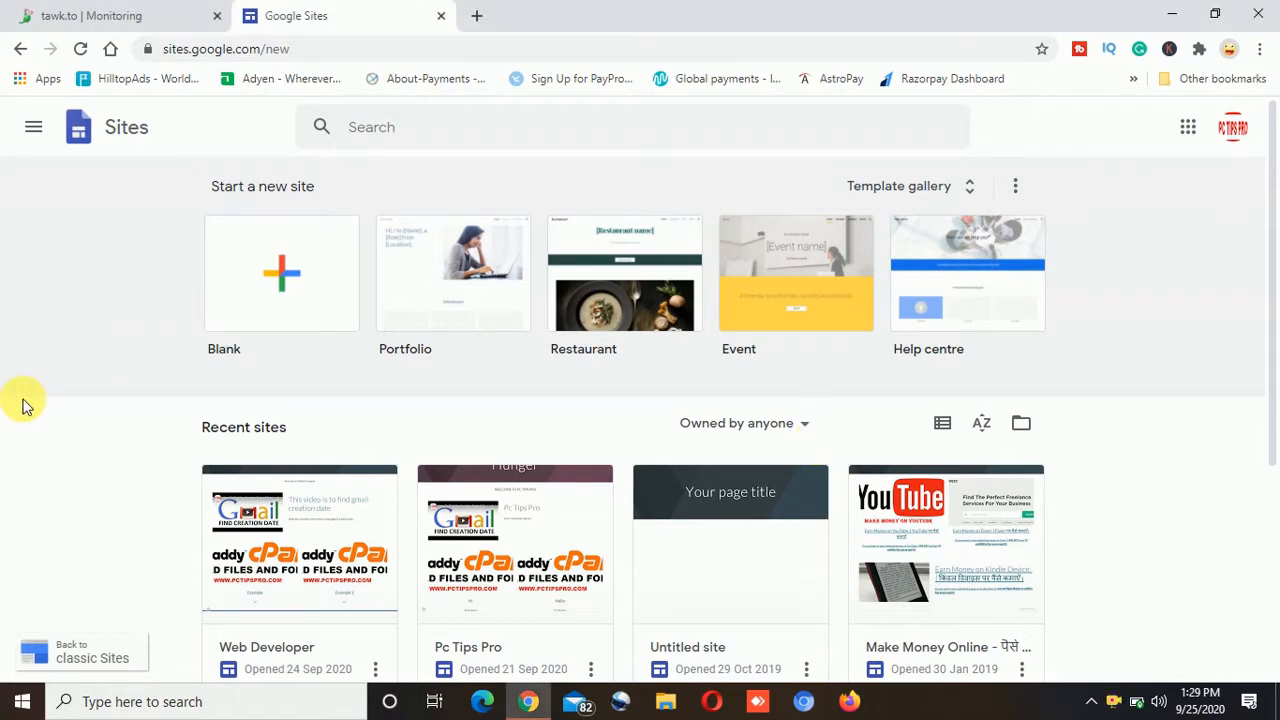
# - Open the Pc Tips Pro site from Recent sites in the editor
pyautogui.scroll(-3)
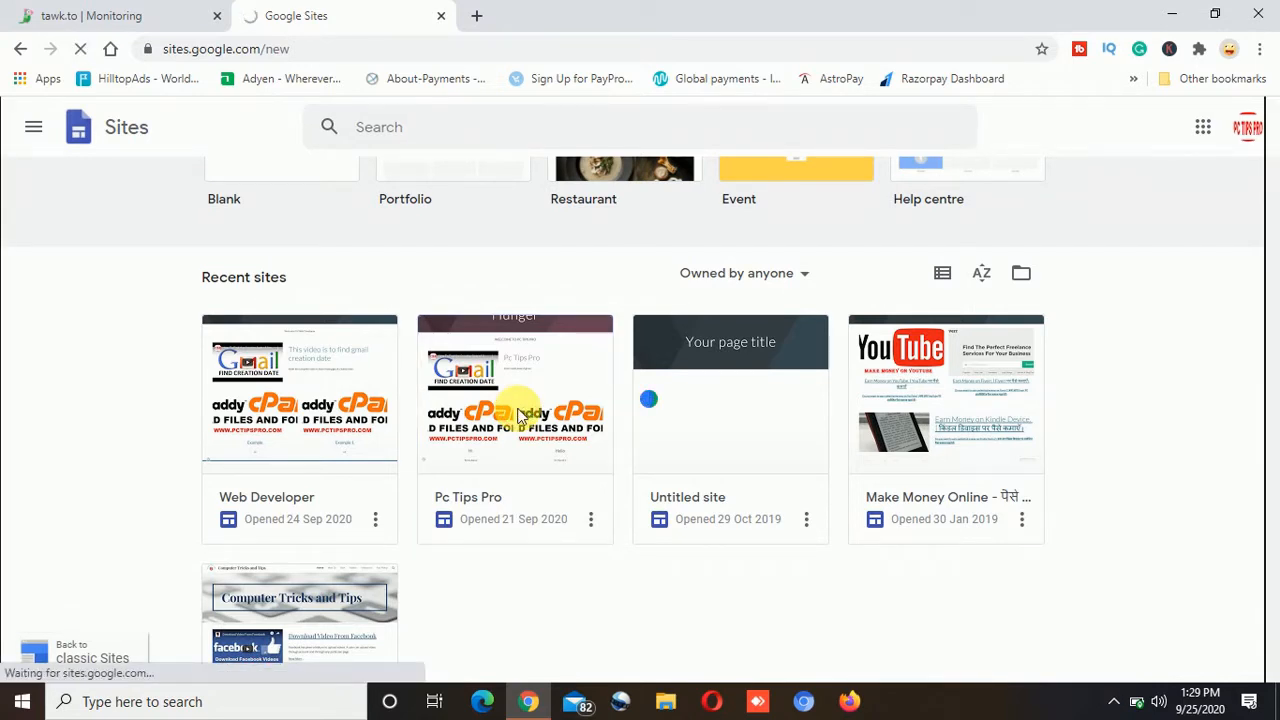
pyautogui.click(730, 390)
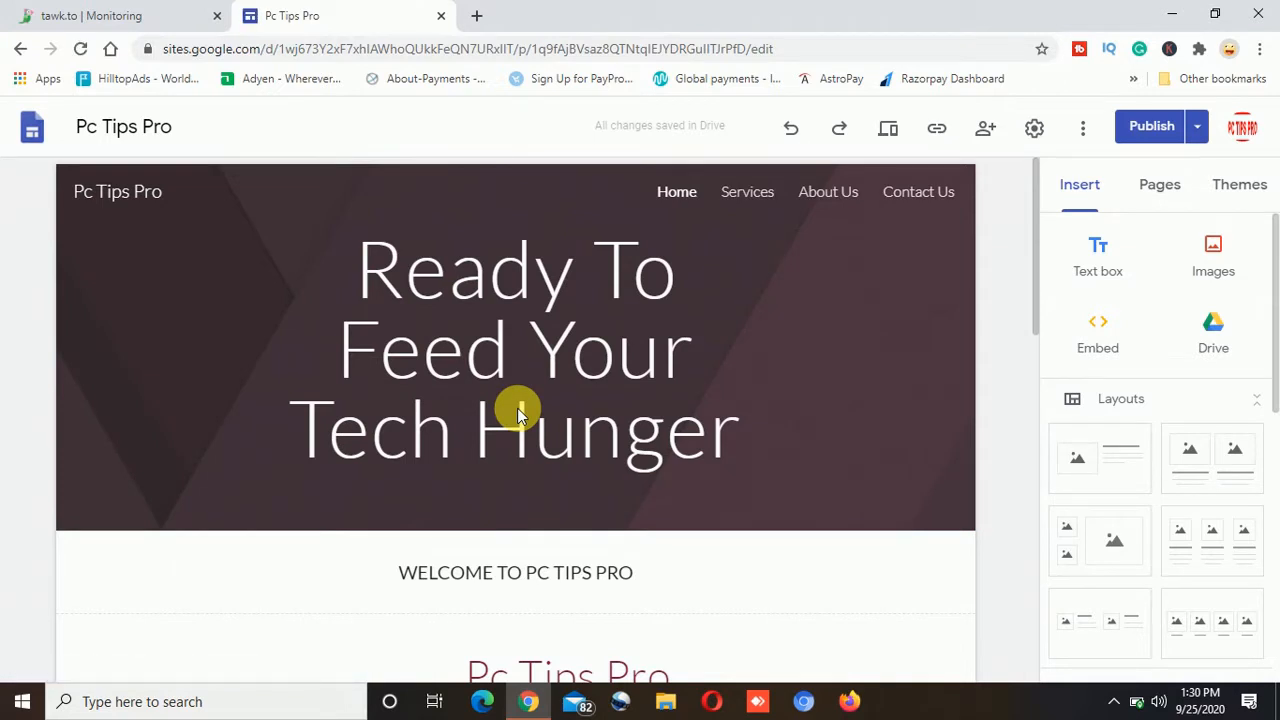
pyautogui.moveTo(1058, 320)
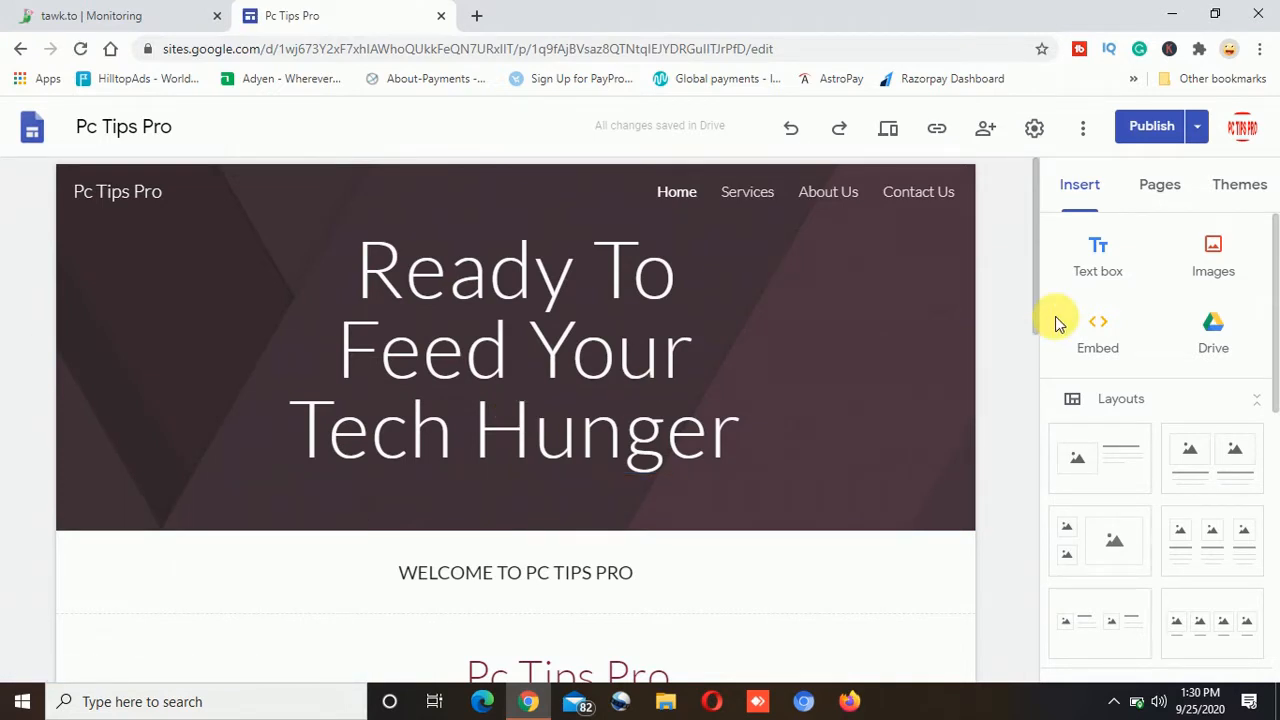
pyautogui.click(116, 192)
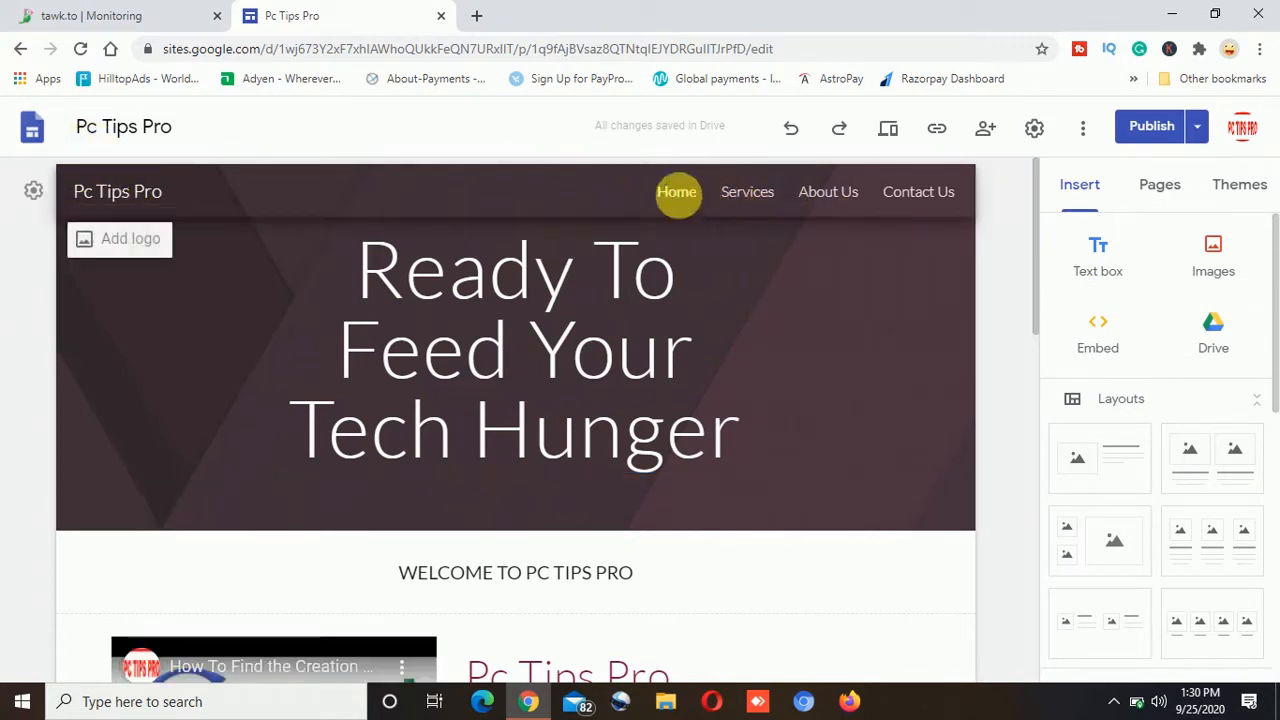
pyautogui.moveTo(748, 192)
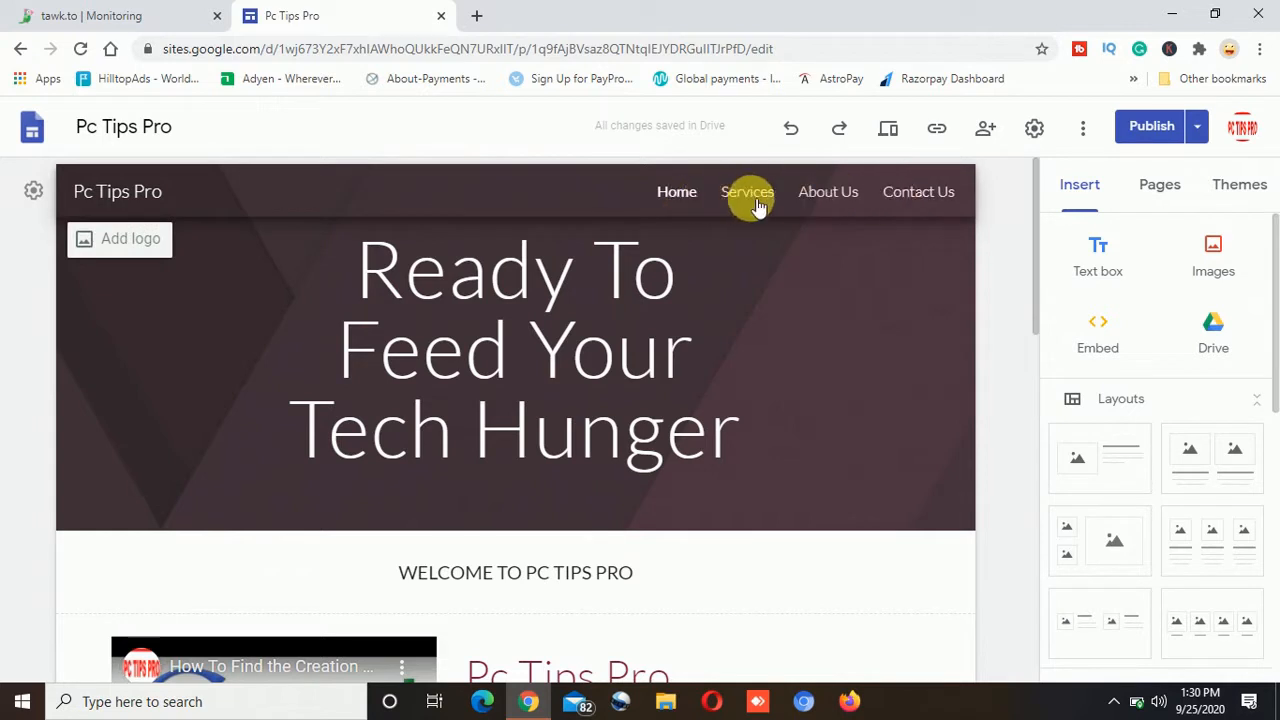
pyautogui.moveTo(918, 204)
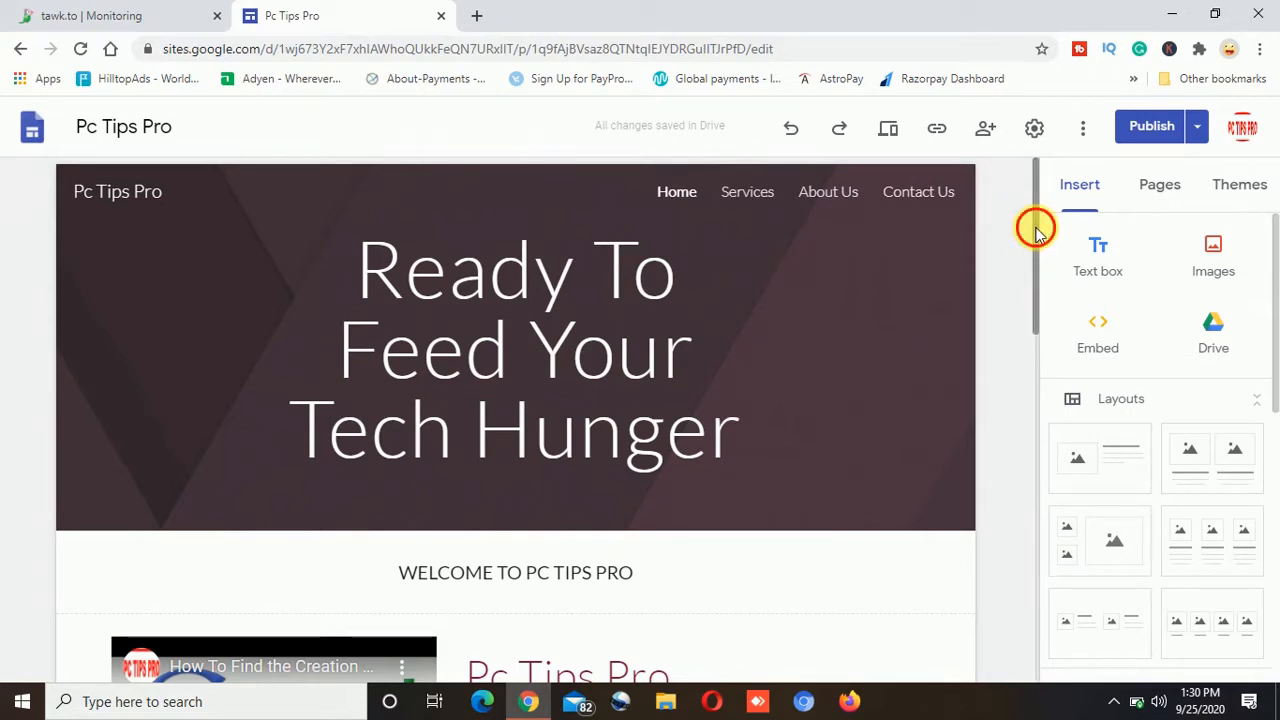
pyautogui.moveTo(1036, 230)
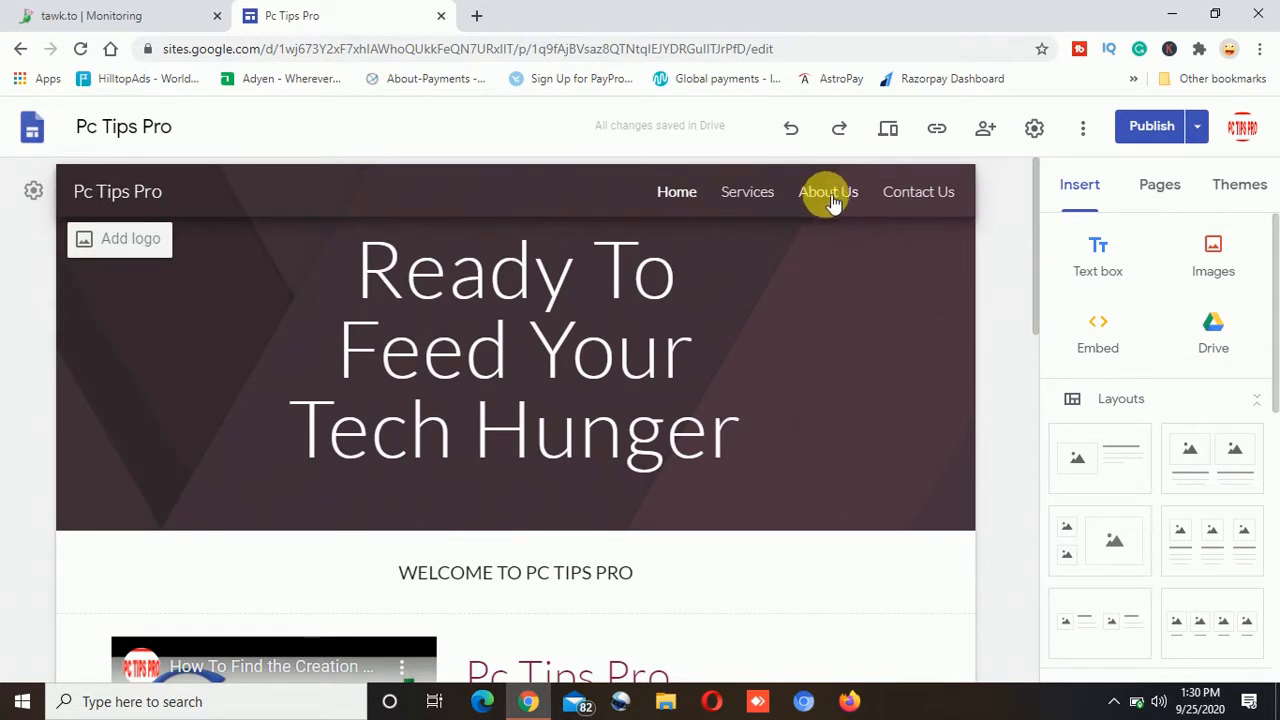
# - Go to the About Us page and deselect its header, leaving the empty content area
pyautogui.click(828, 192)
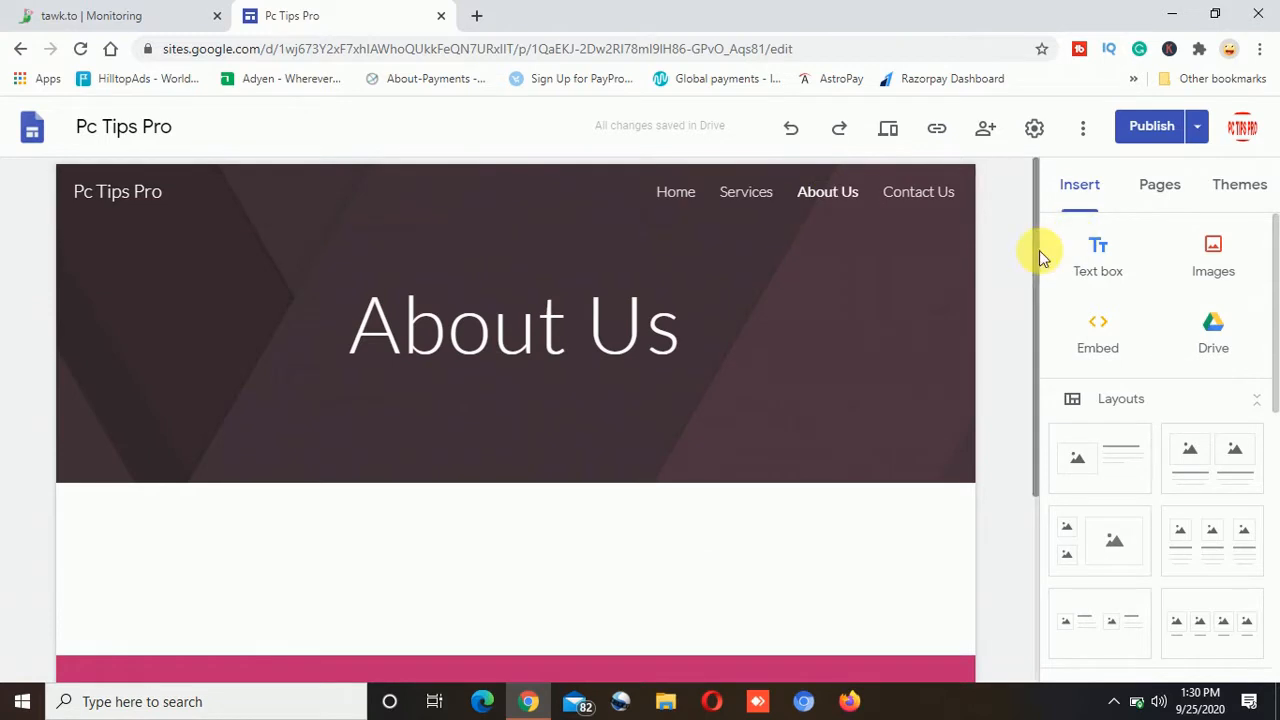
pyautogui.scroll(-3)
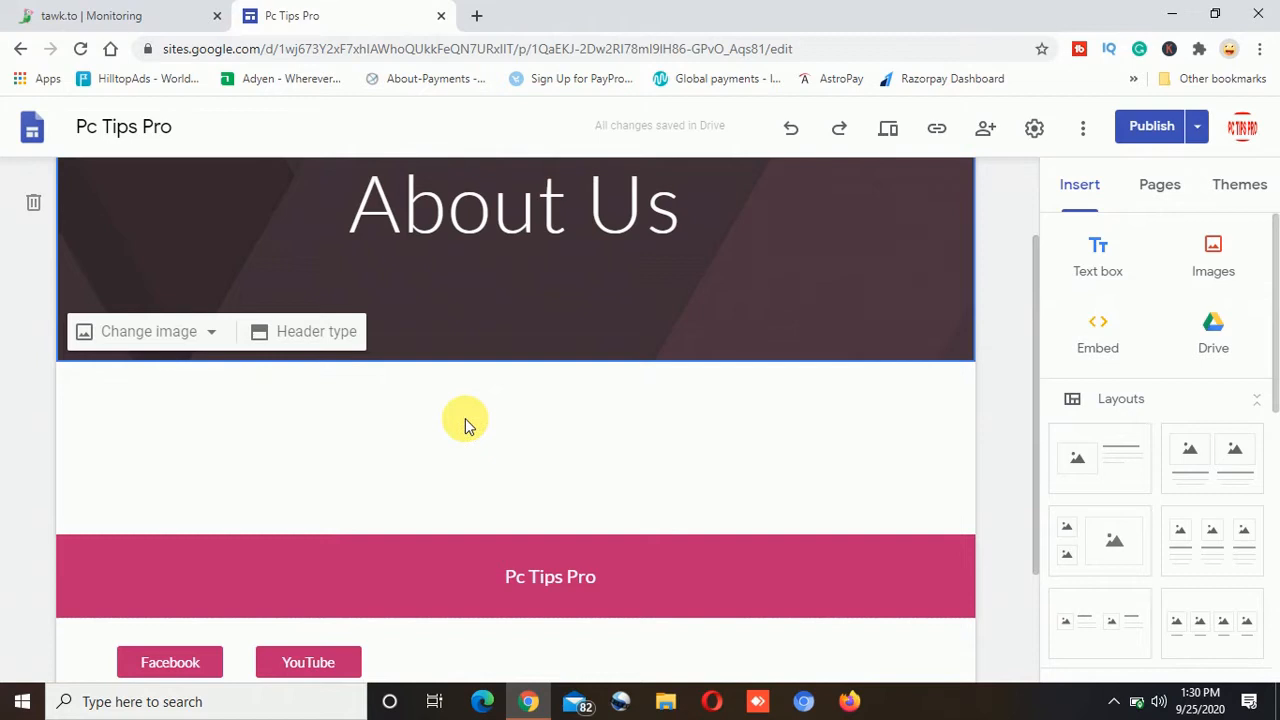
pyautogui.moveTo(548, 460)
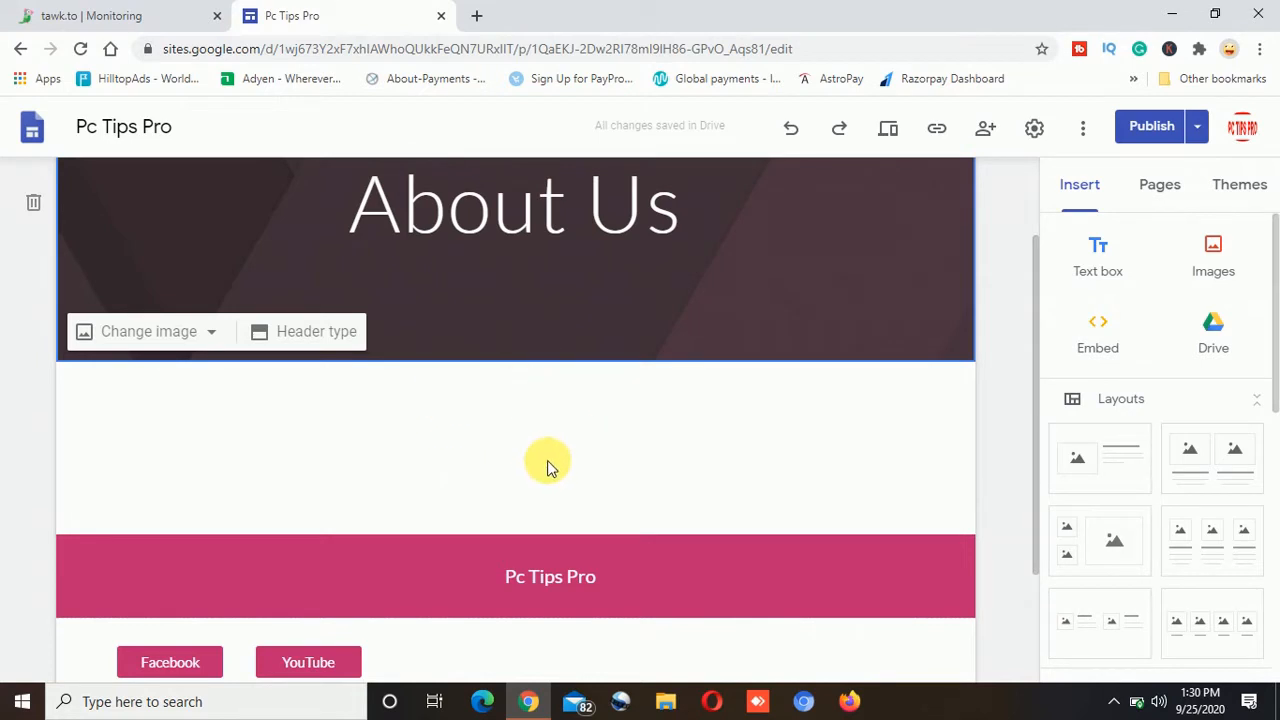
pyautogui.moveTo(420, 528)
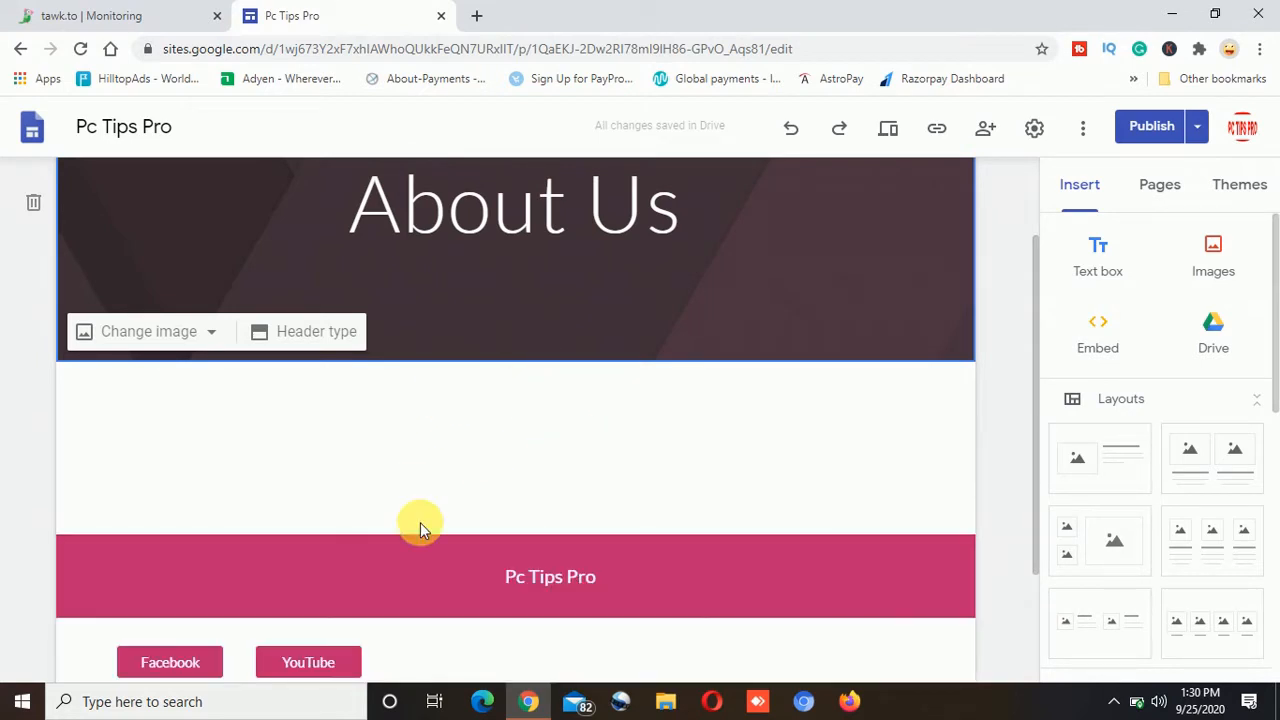
pyautogui.click(550, 576)
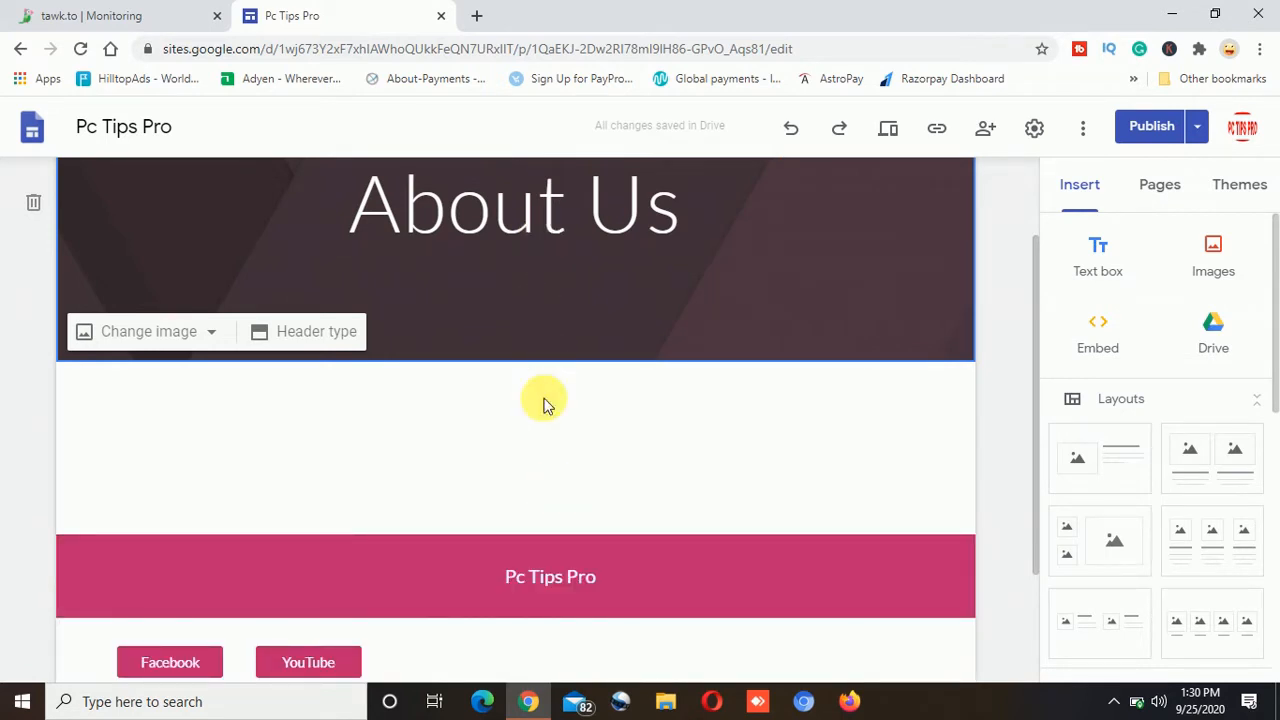
pyautogui.moveTo(544, 488)
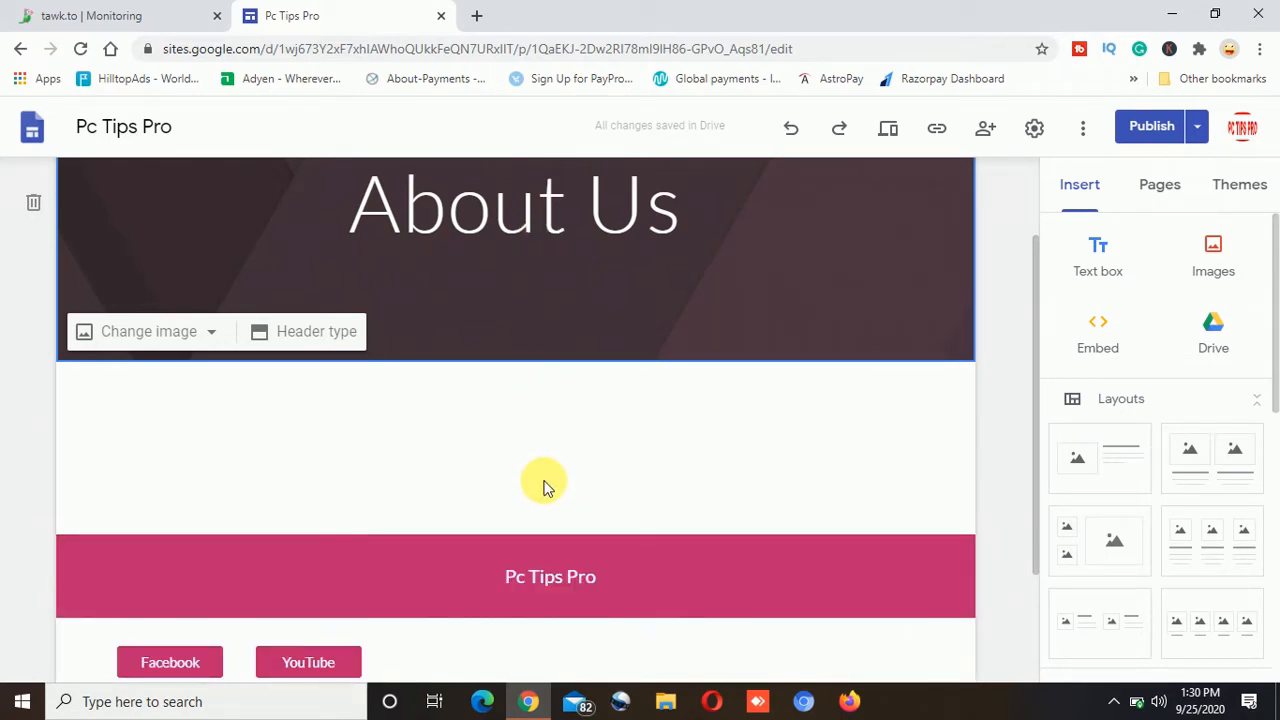
pyautogui.click(544, 480)
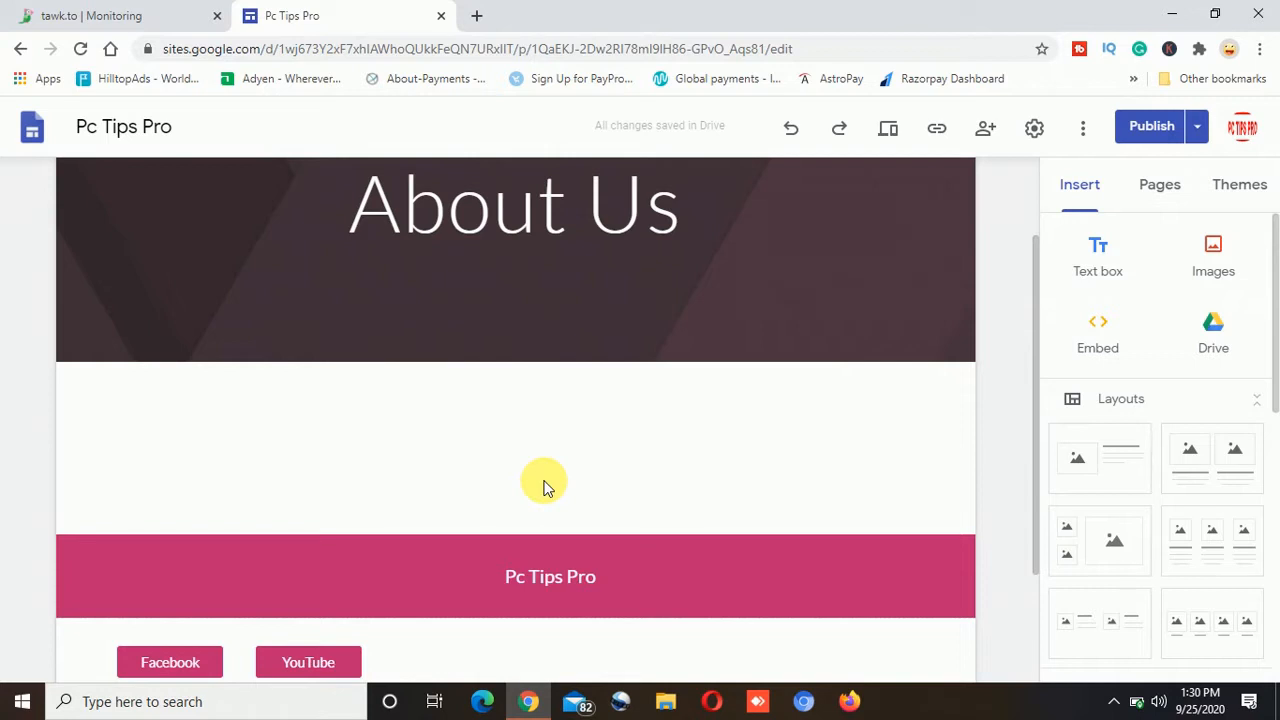
pyautogui.moveTo(520, 444)
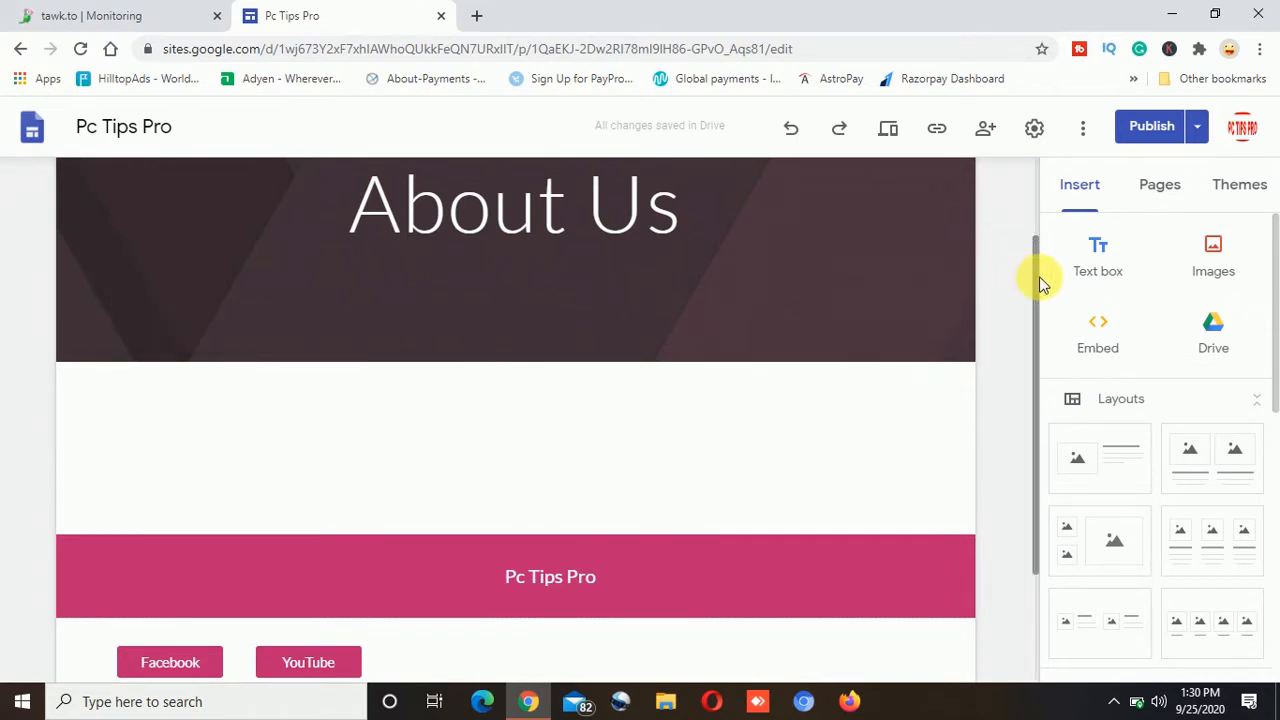
pyautogui.scroll(3)
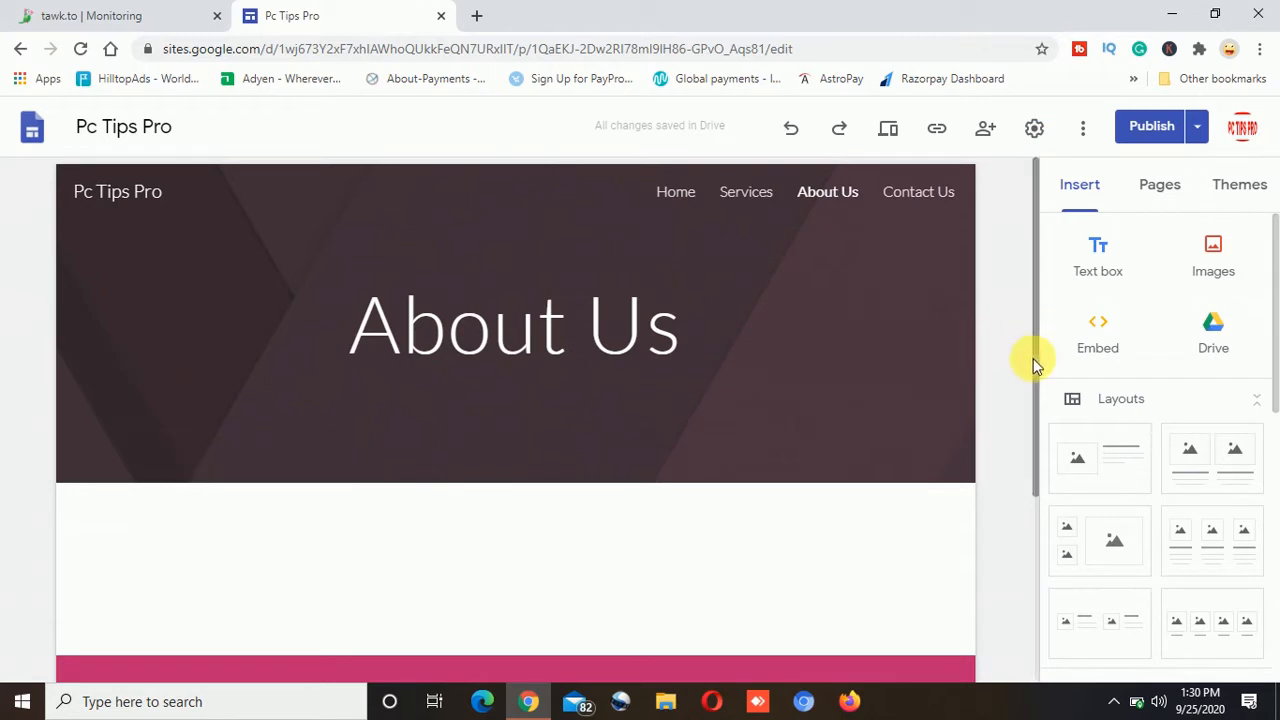
pyautogui.scroll(-3)
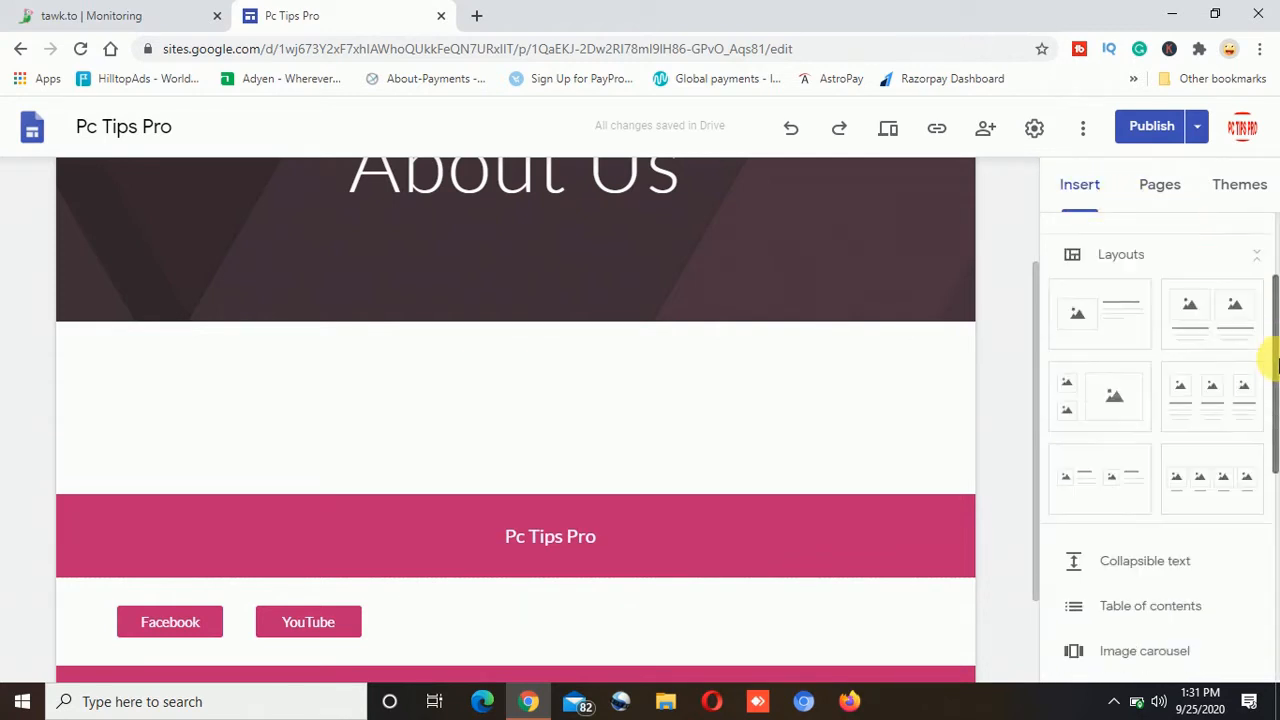
pyautogui.scroll(-3)
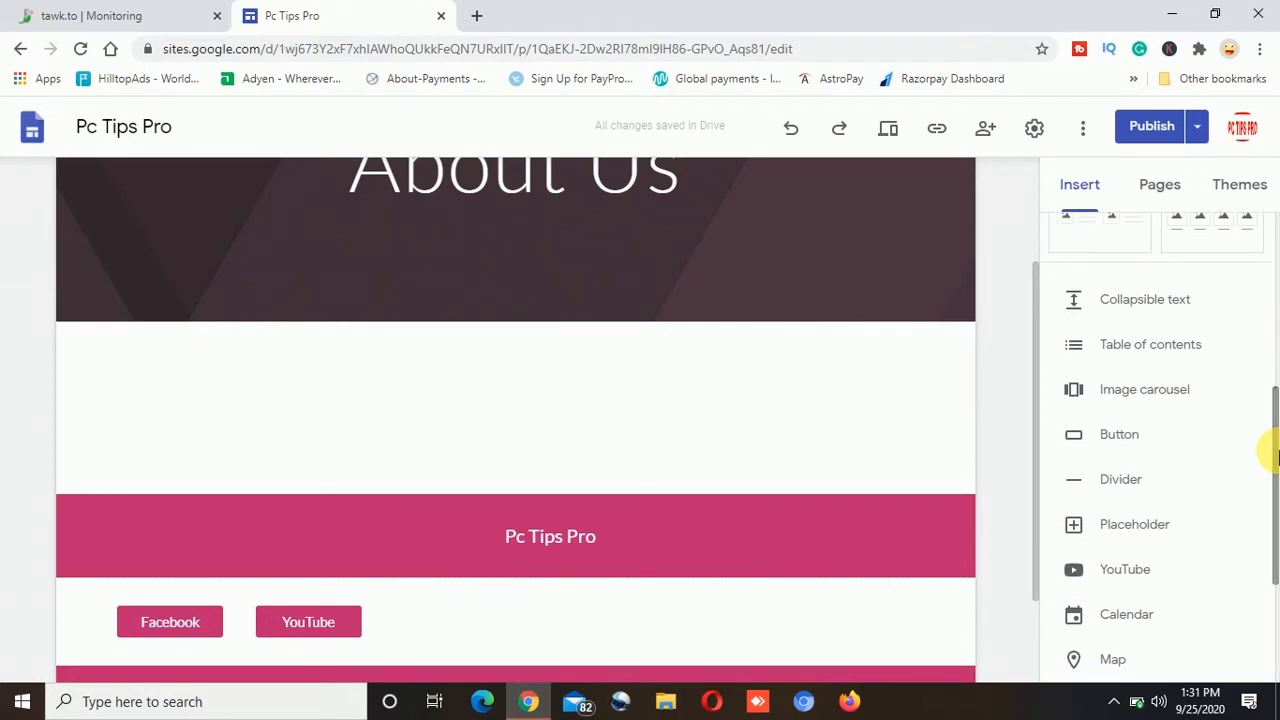
pyautogui.moveTo(1184, 262)
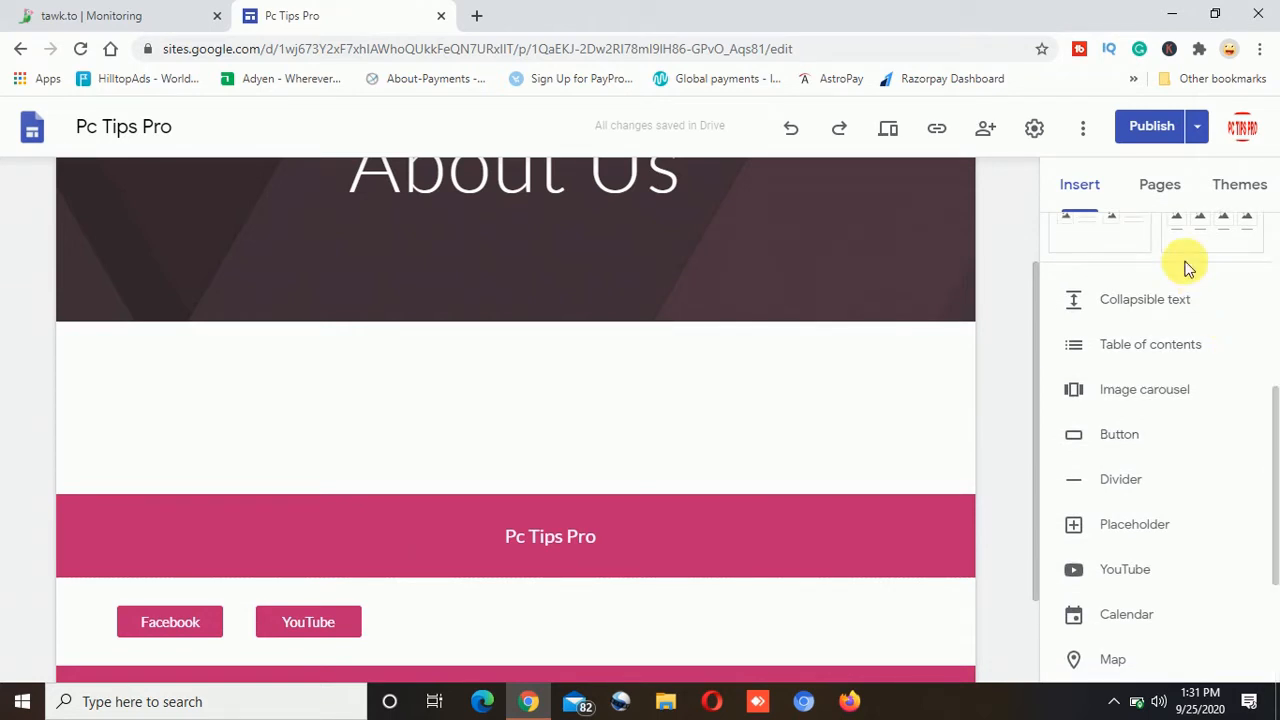
pyautogui.moveTo(1148, 548)
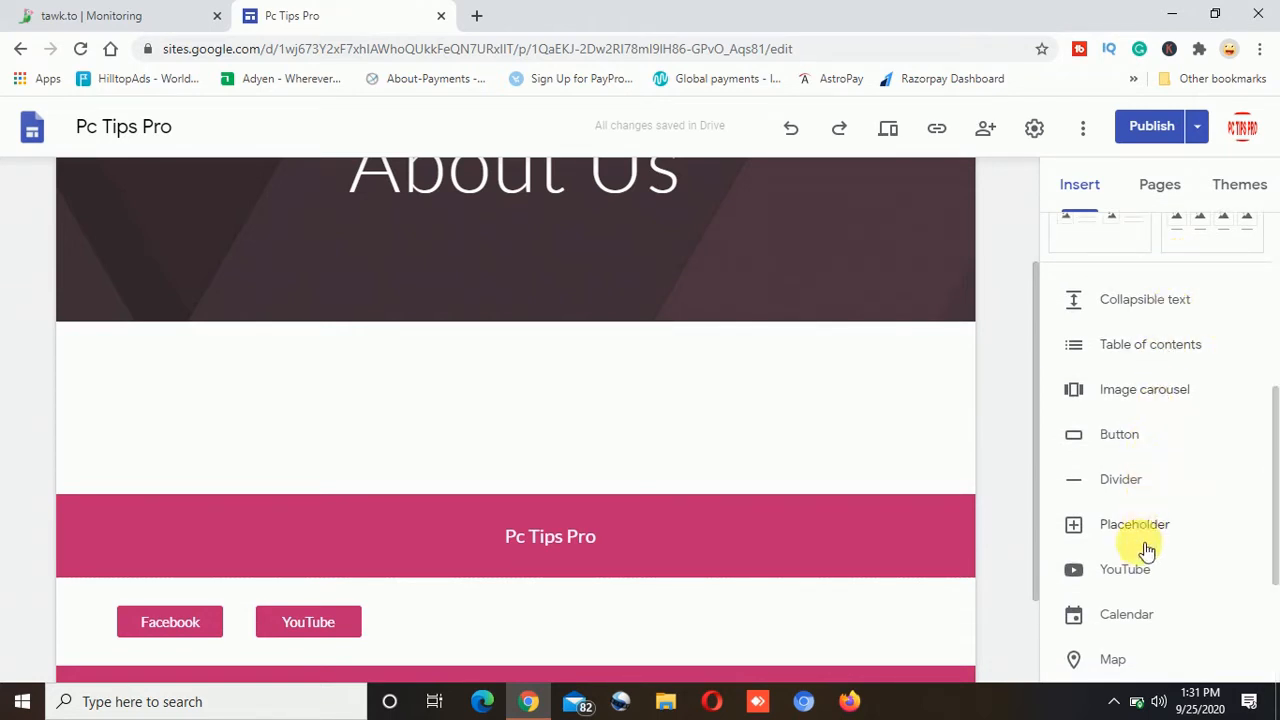
pyautogui.moveTo(1120, 508)
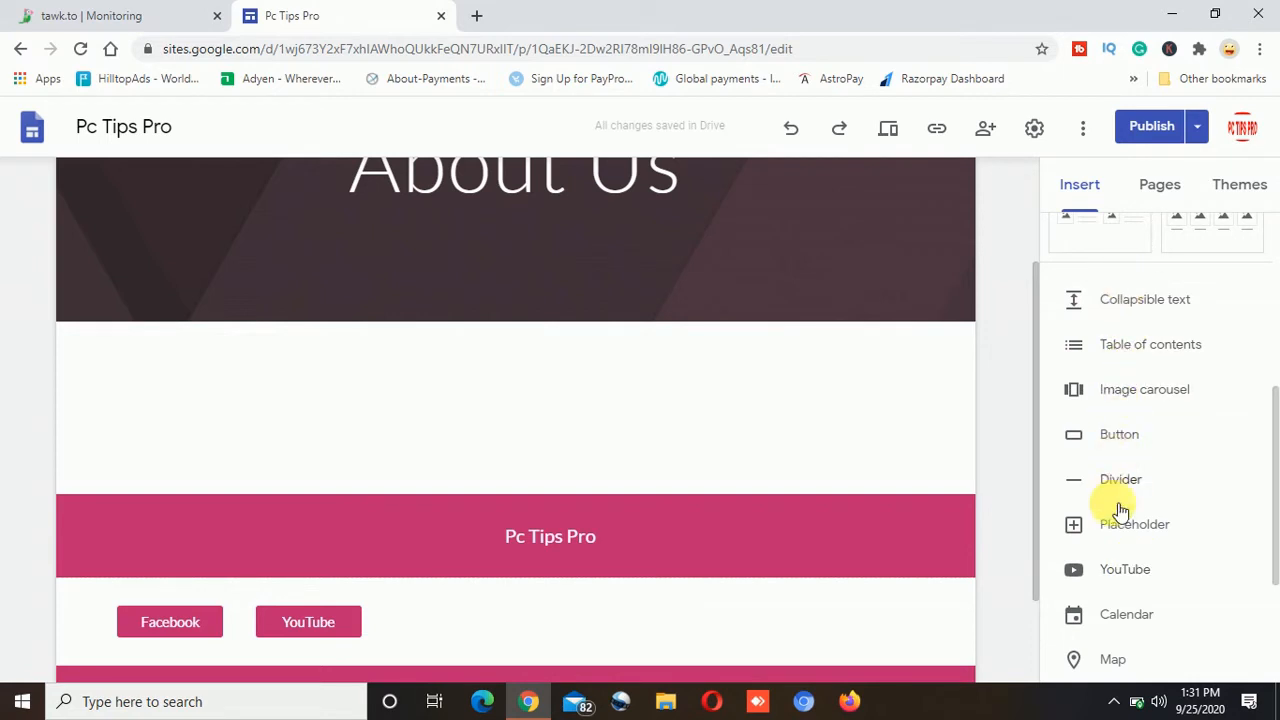
pyautogui.moveTo(1076, 300)
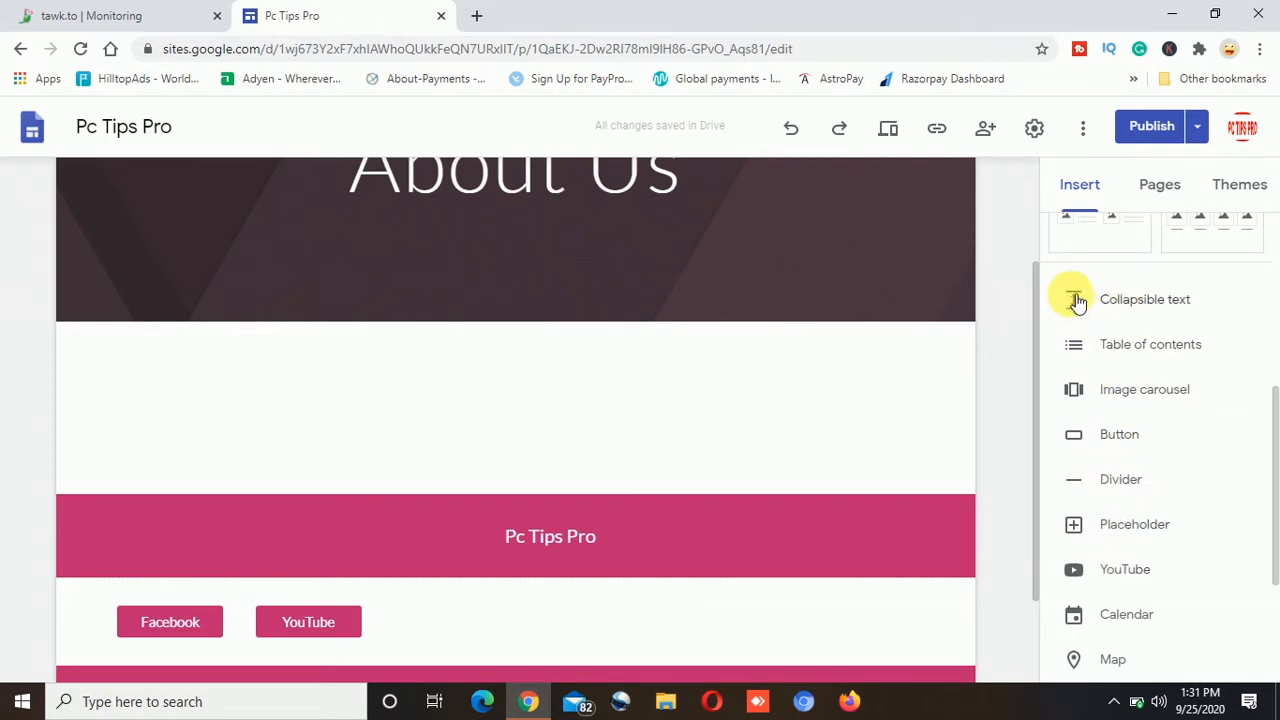
pyautogui.moveTo(1144, 388)
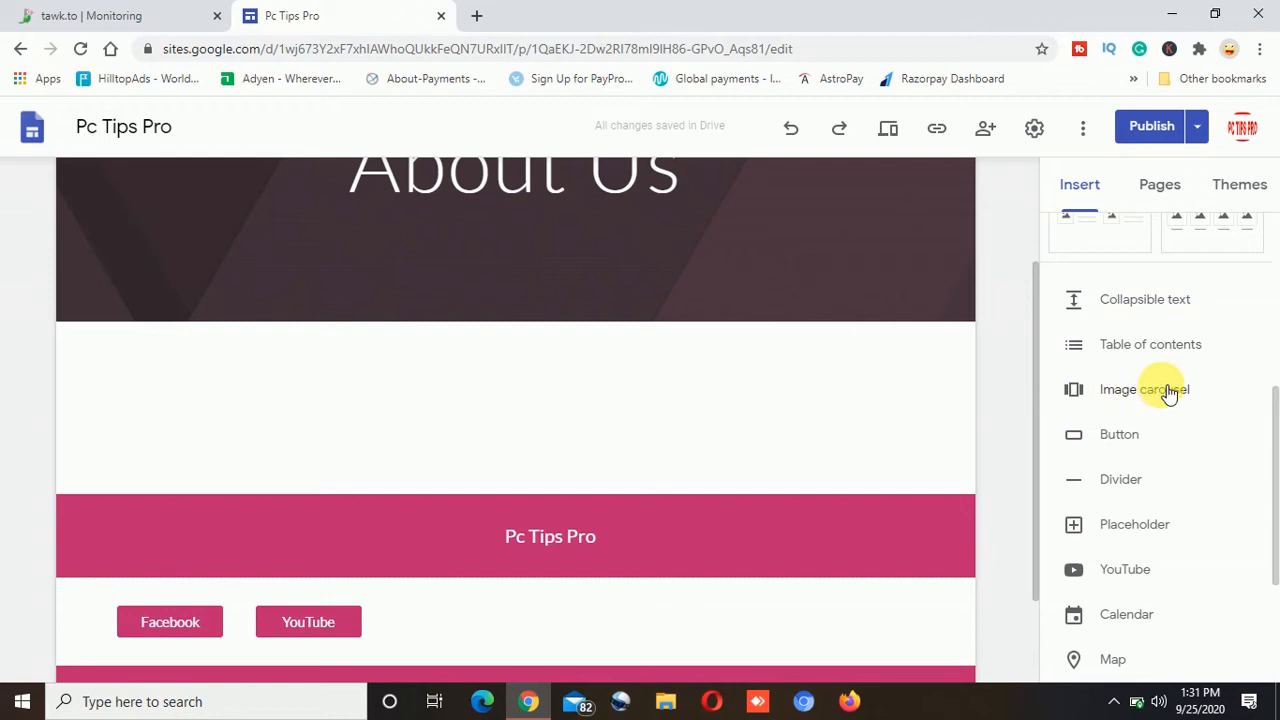
pyautogui.moveTo(1160, 400)
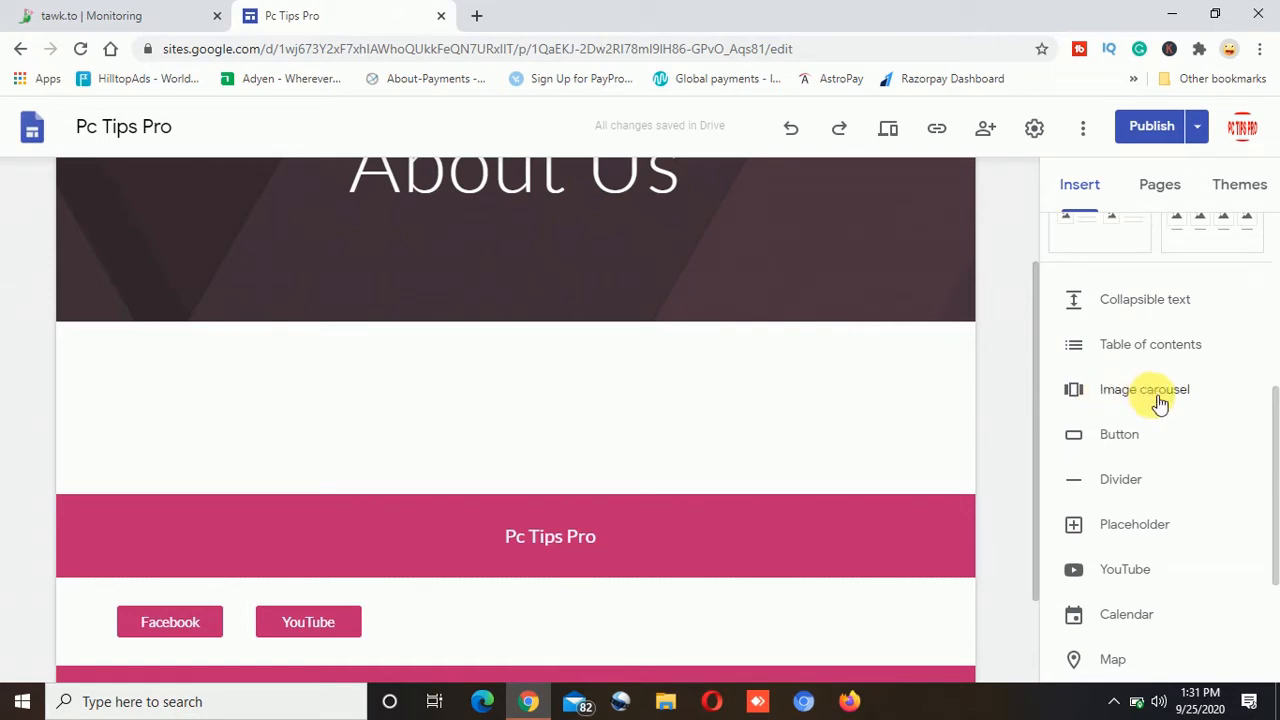
pyautogui.click(1144, 388)
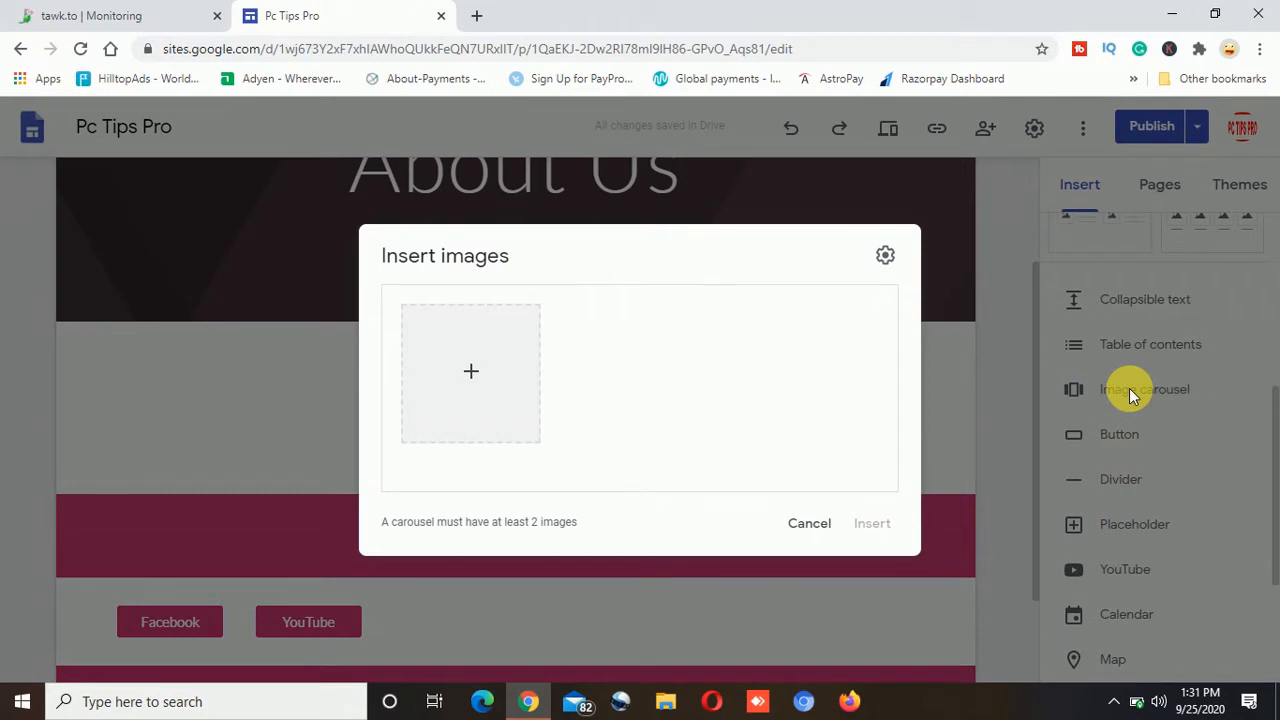
pyautogui.moveTo(500, 414)
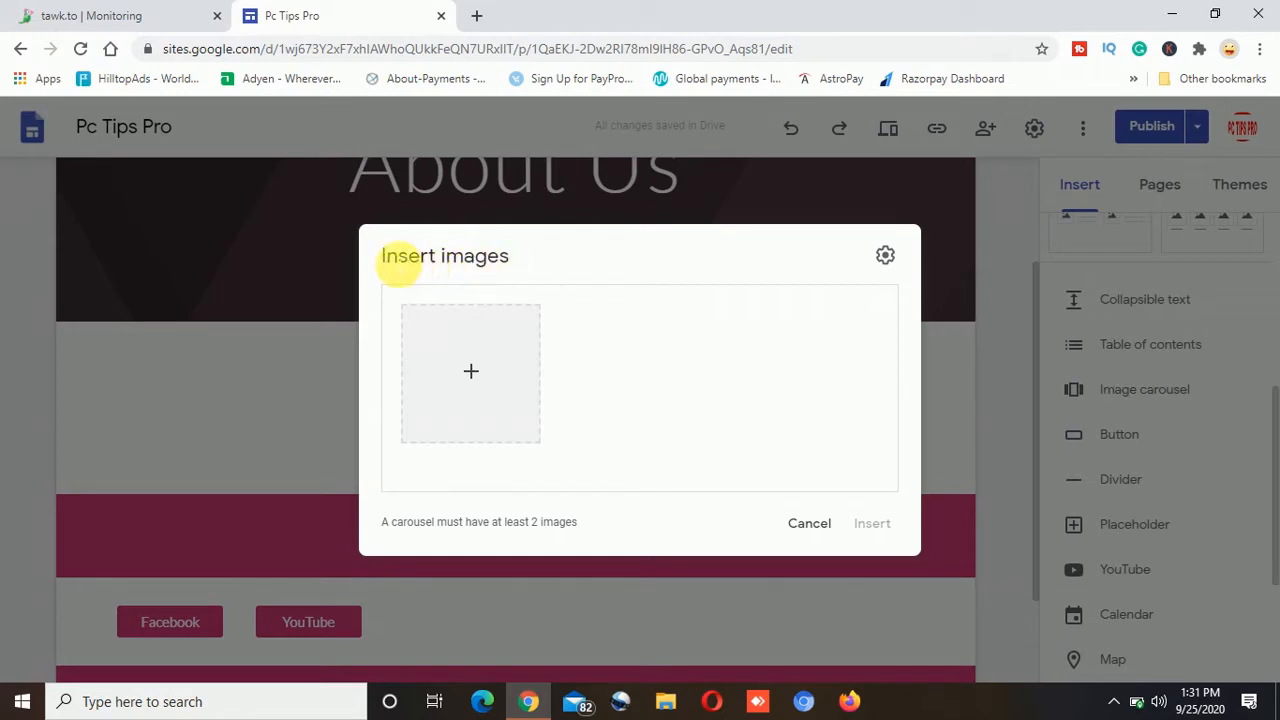
pyautogui.moveTo(472, 370)
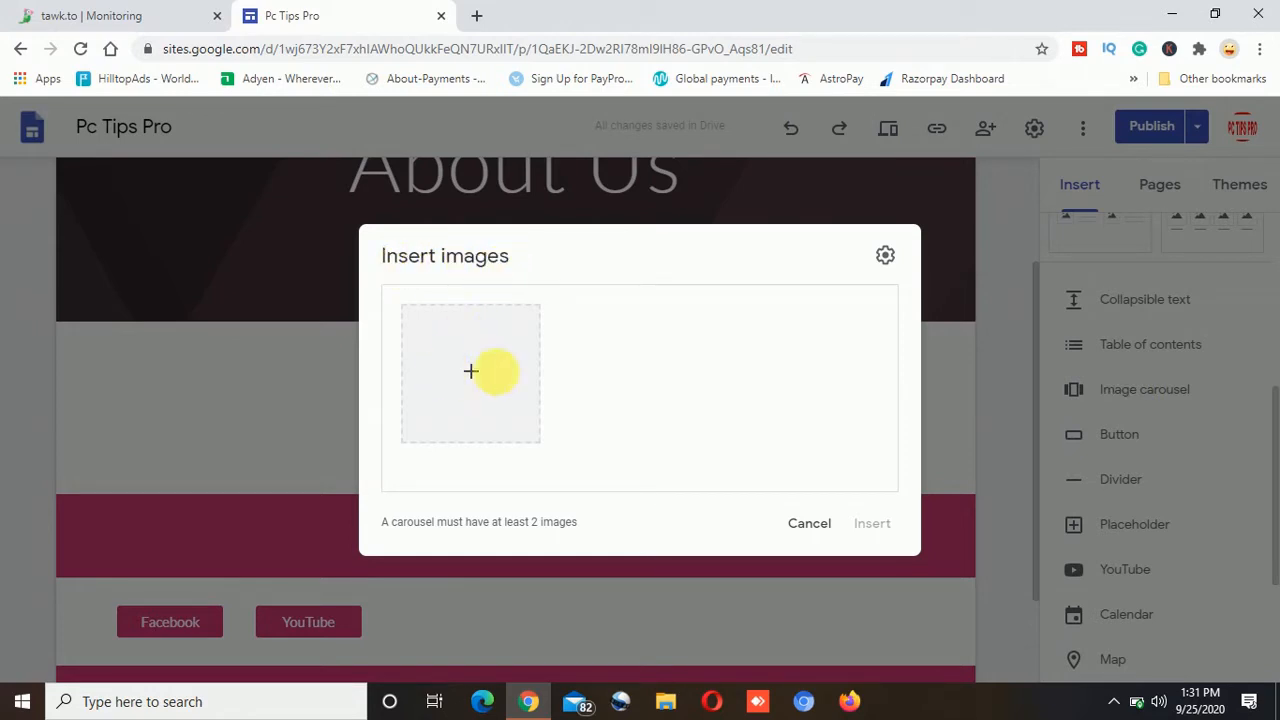
pyautogui.moveTo(500, 378)
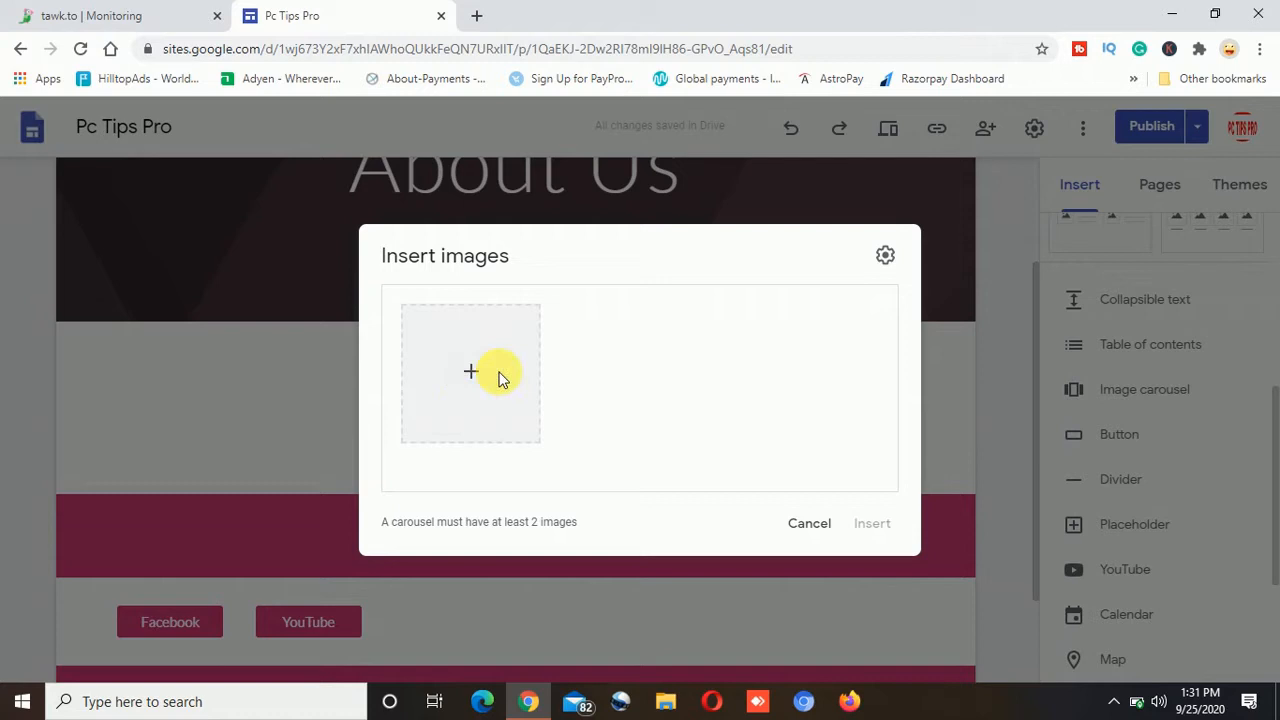
pyautogui.moveTo(470, 372)
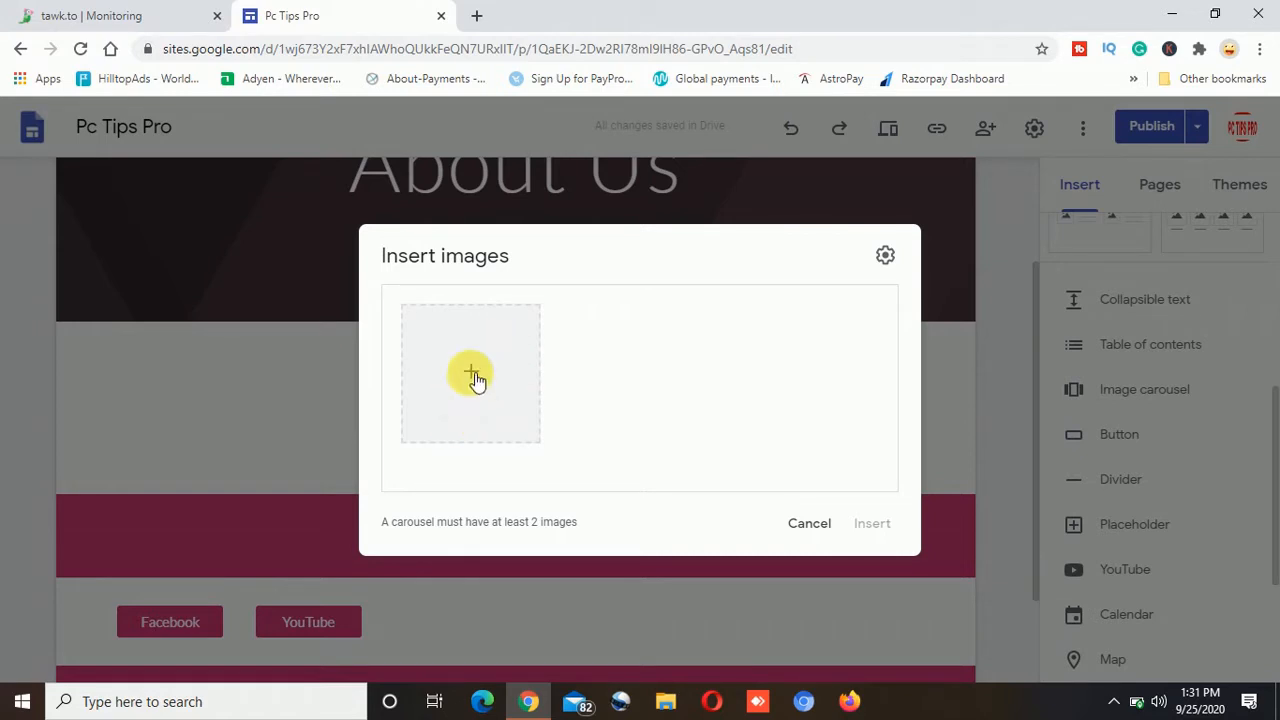
pyautogui.moveTo(470, 380)
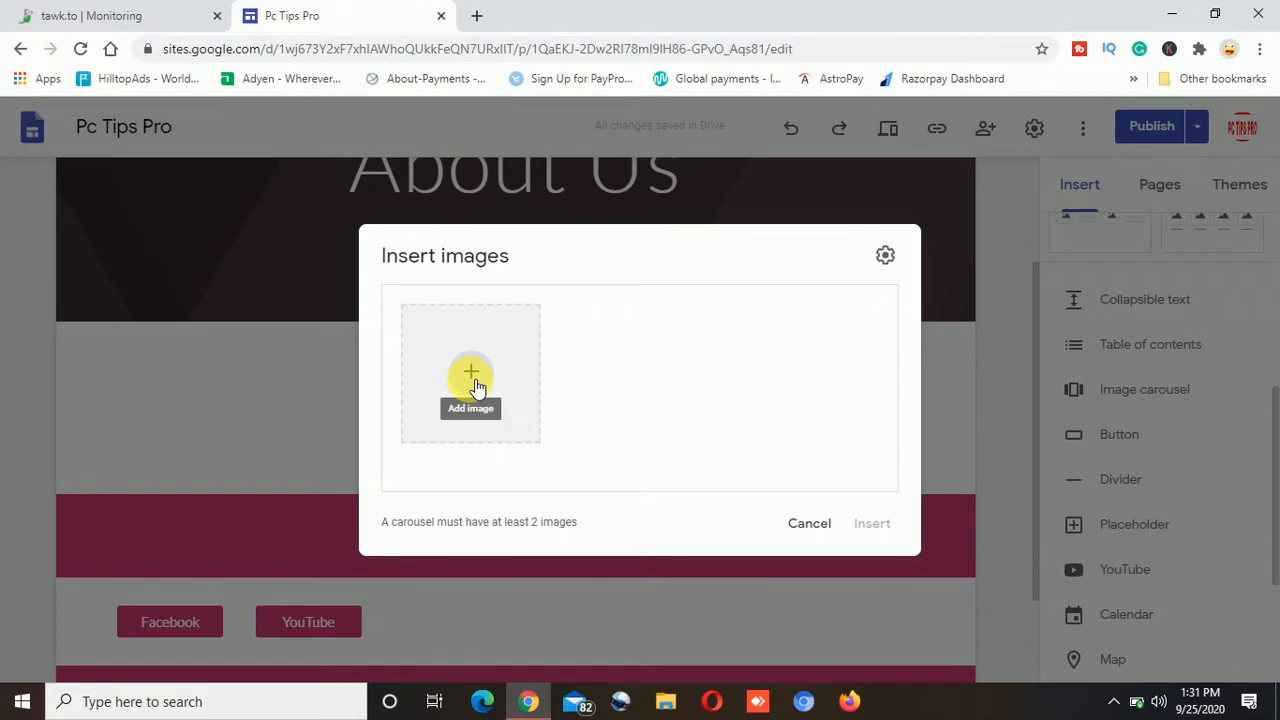
# - Upload three tutorial images from the Desktop, including embed-google-map-google-sites, into the carousel picker
pyautogui.click(470, 384)
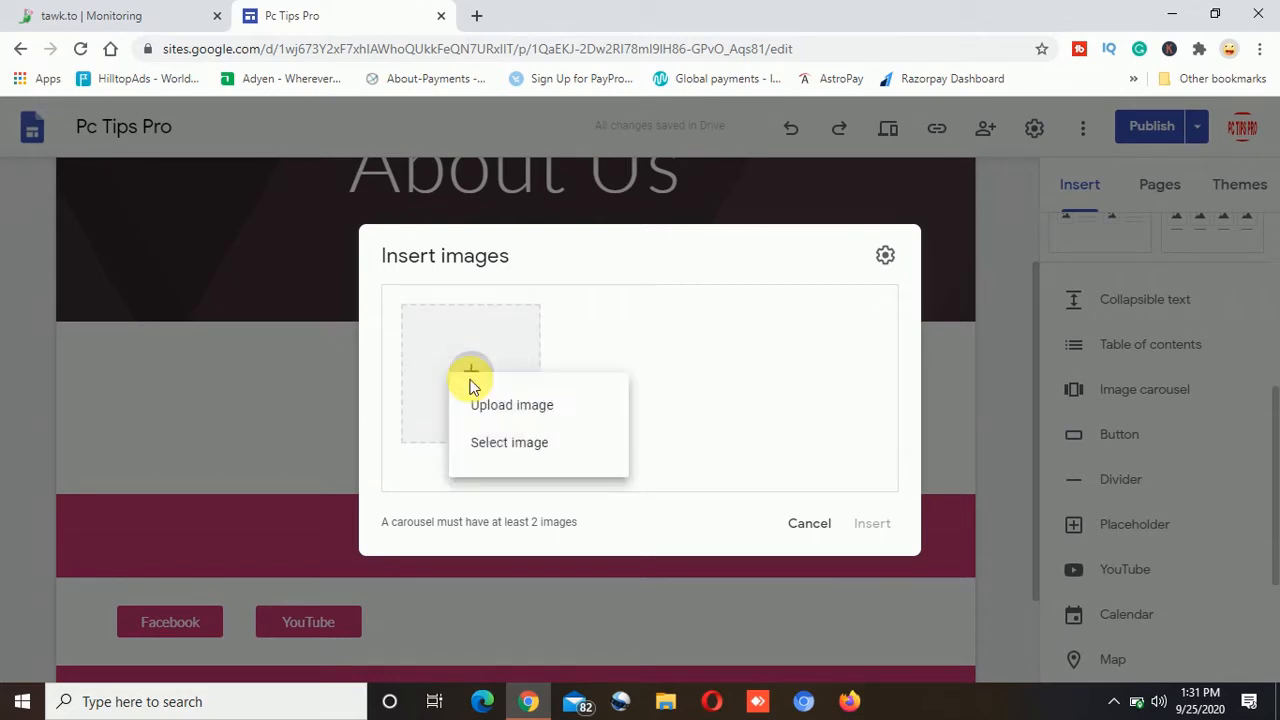
pyautogui.moveTo(544, 442)
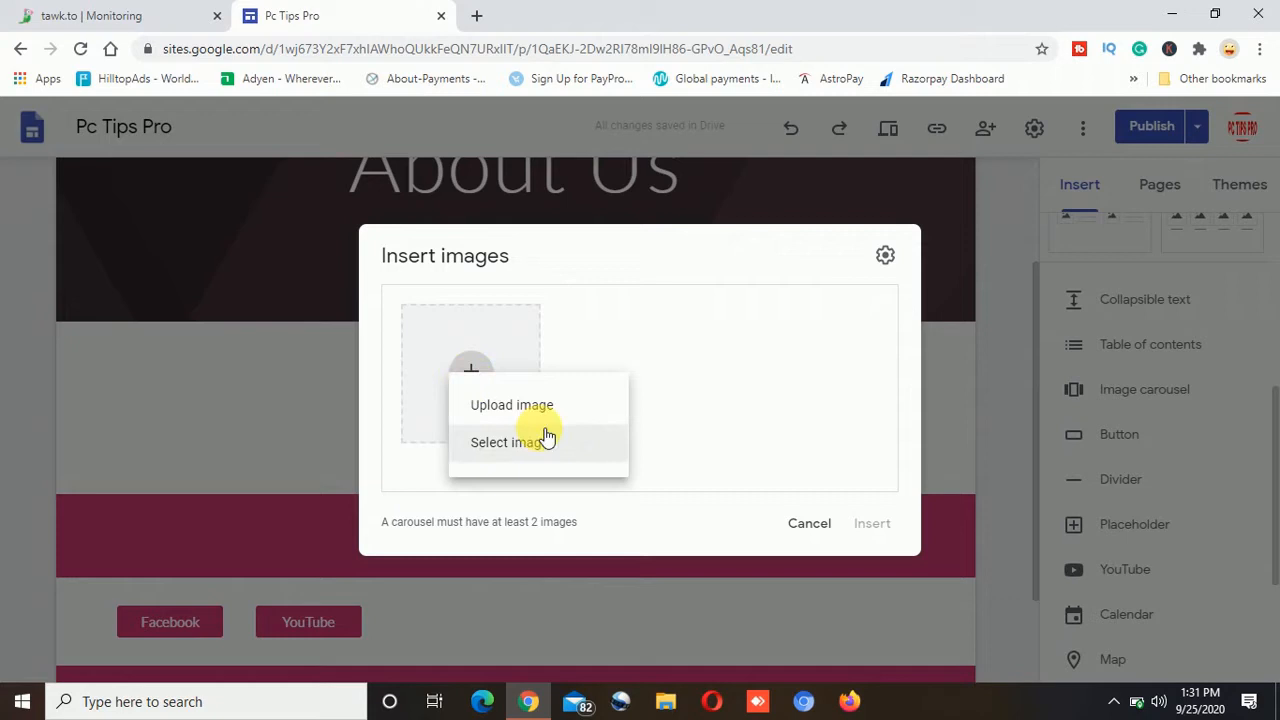
pyautogui.moveTo(538, 442)
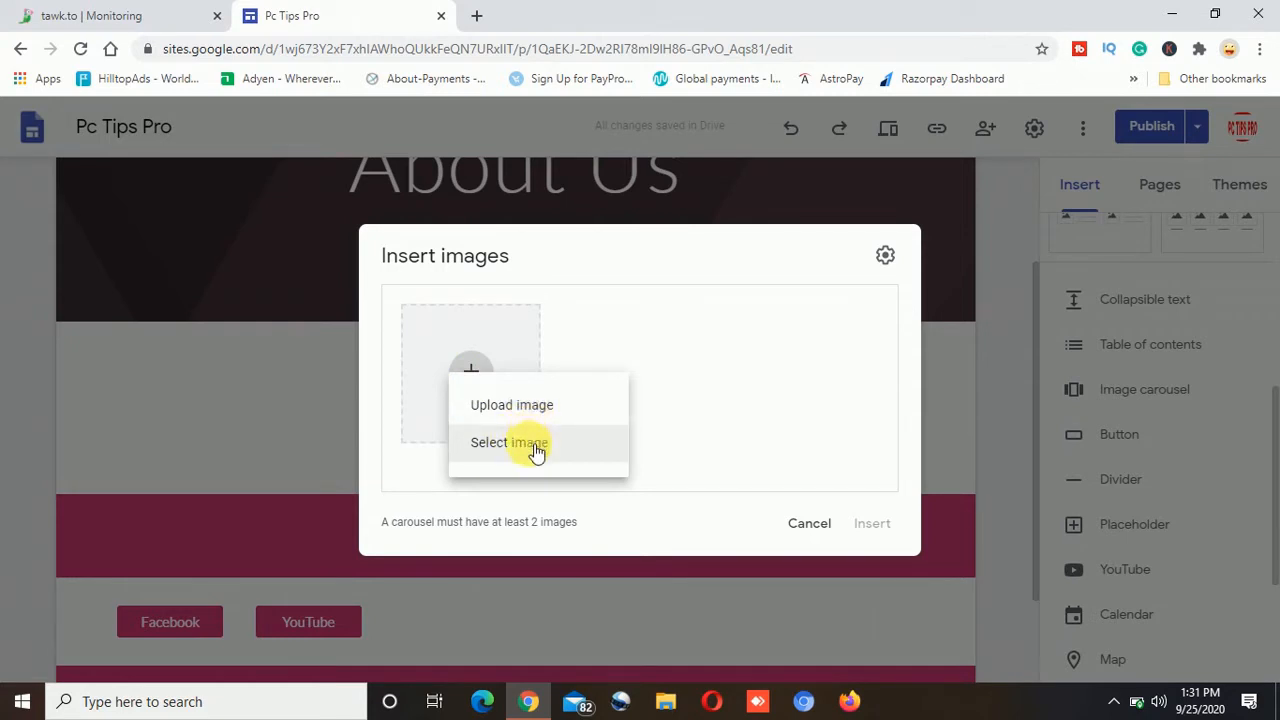
pyautogui.moveTo(536, 412)
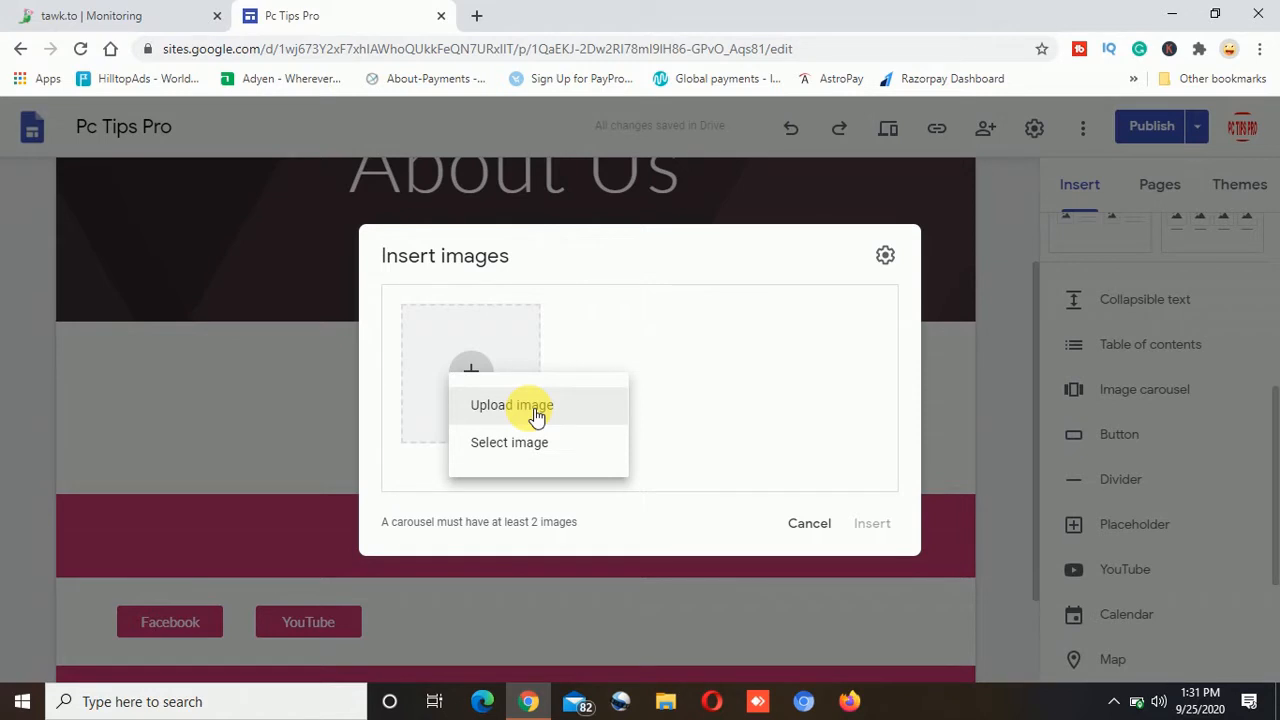
pyautogui.moveTo(536, 442)
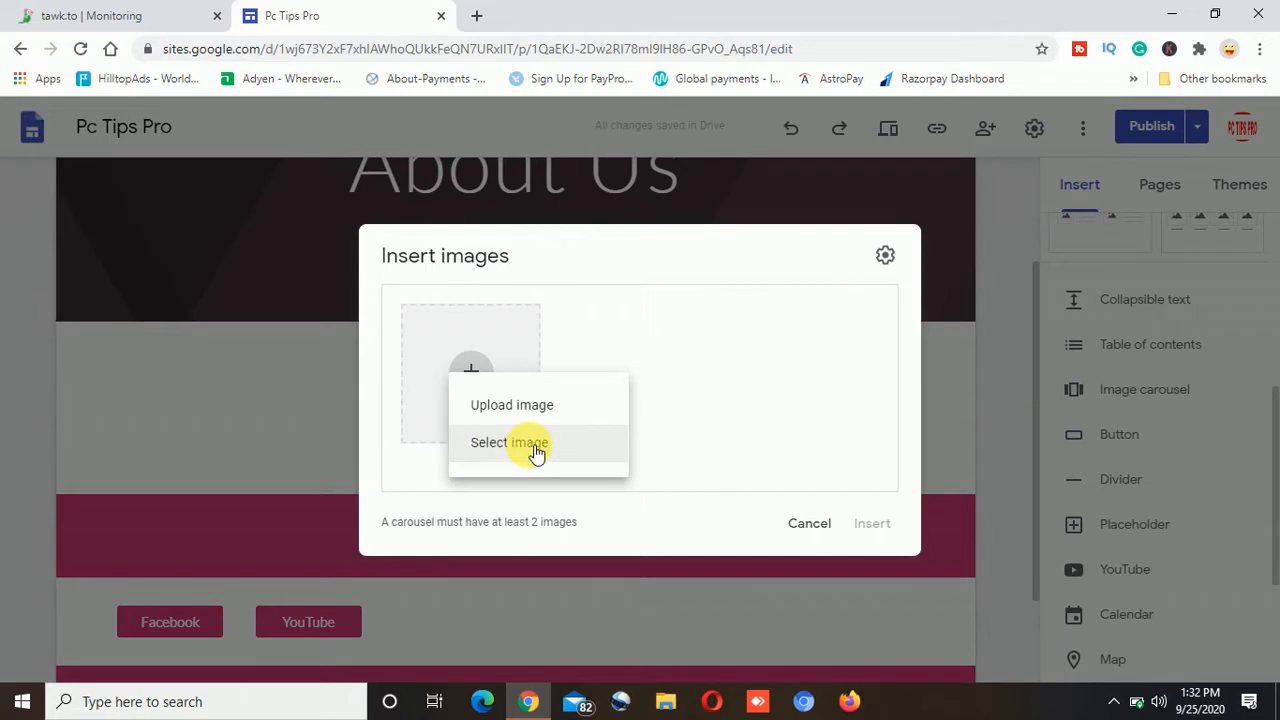
pyautogui.moveTo(512, 404)
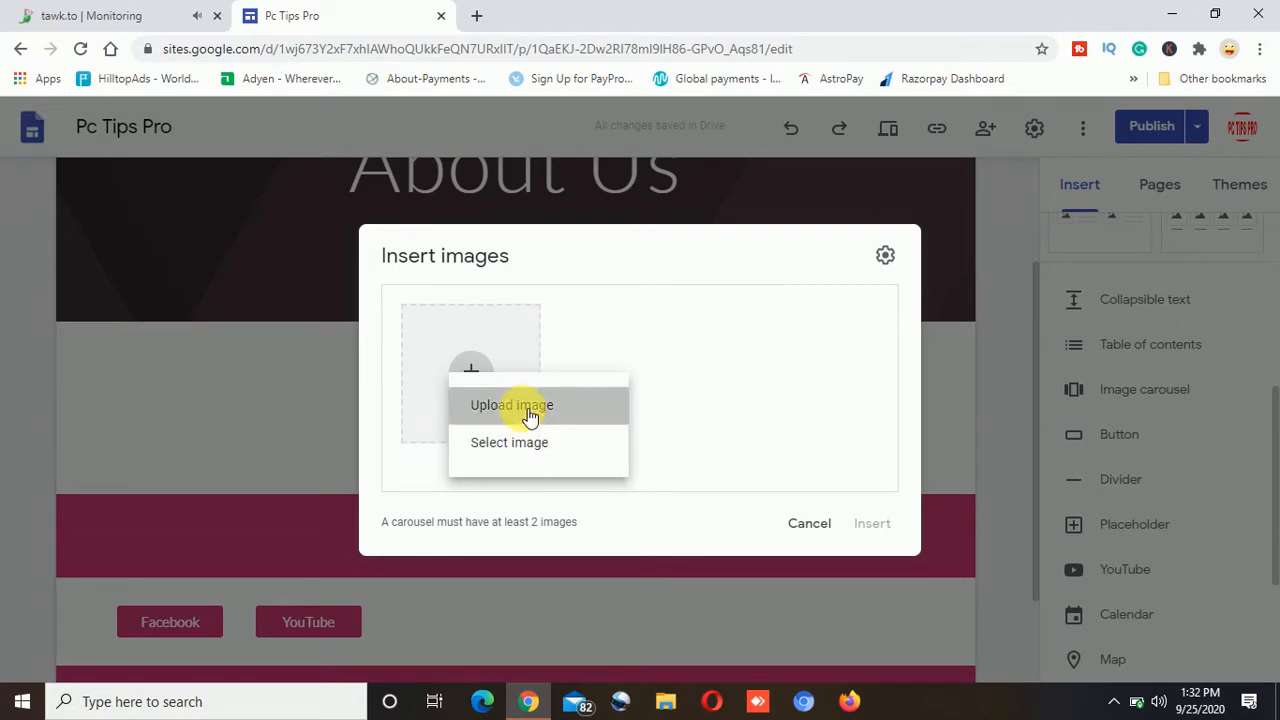
pyautogui.click(512, 404)
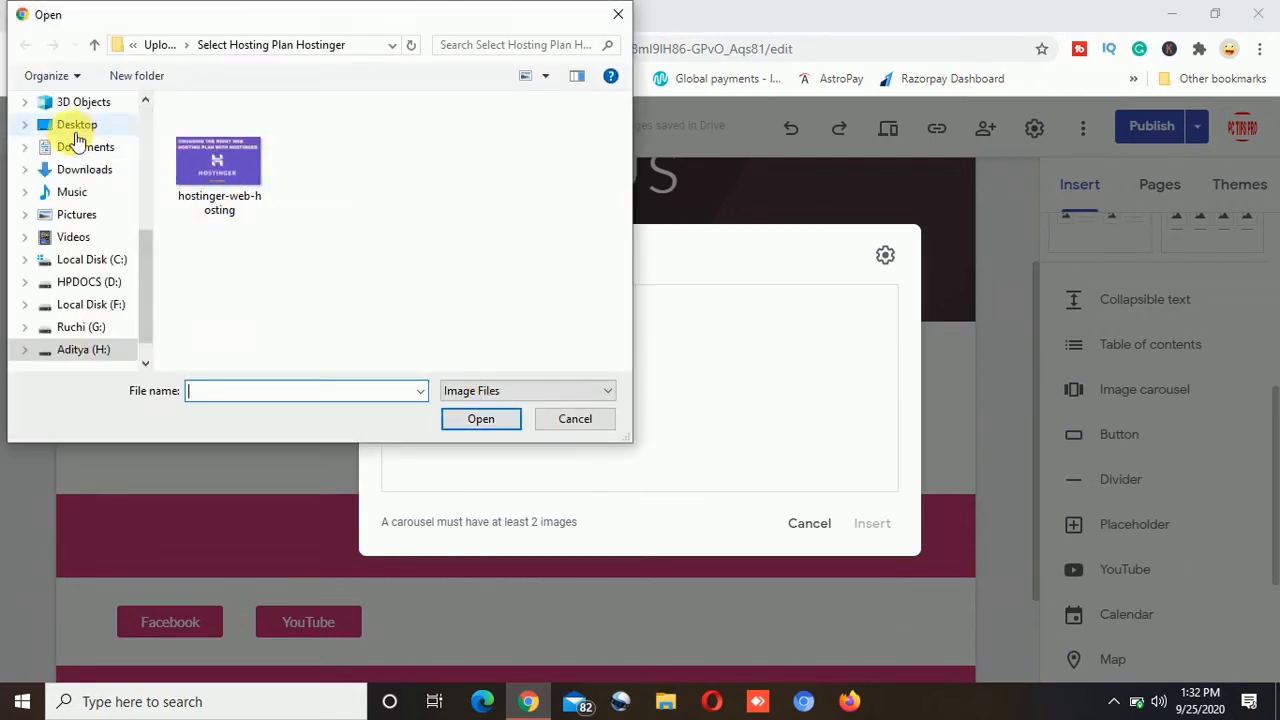
pyautogui.click(76, 124)
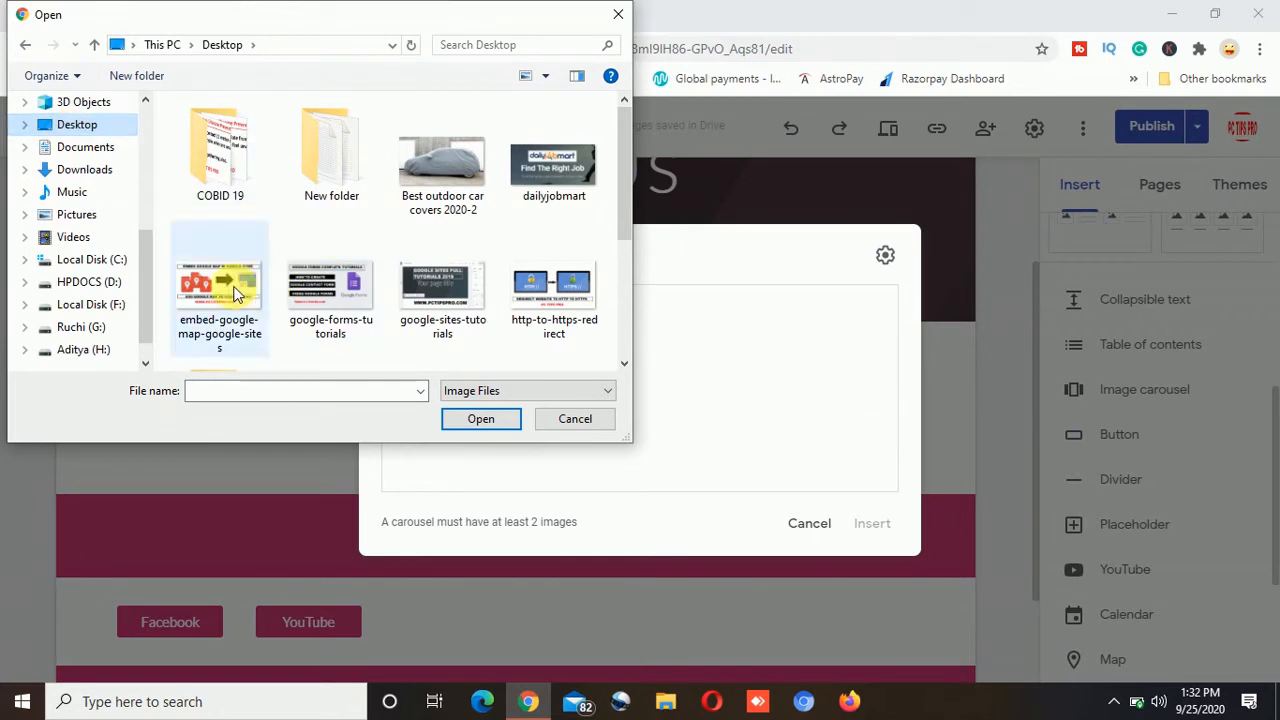
pyautogui.moveTo(220, 284)
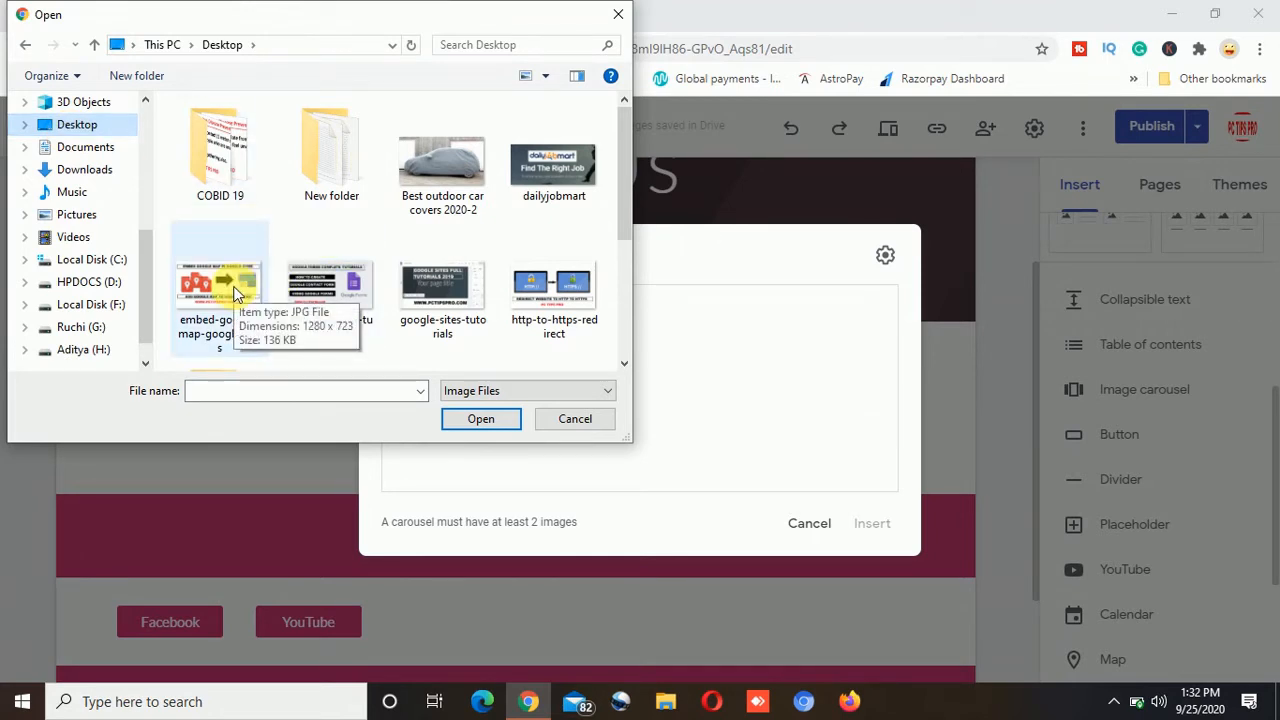
pyautogui.click(442, 284)
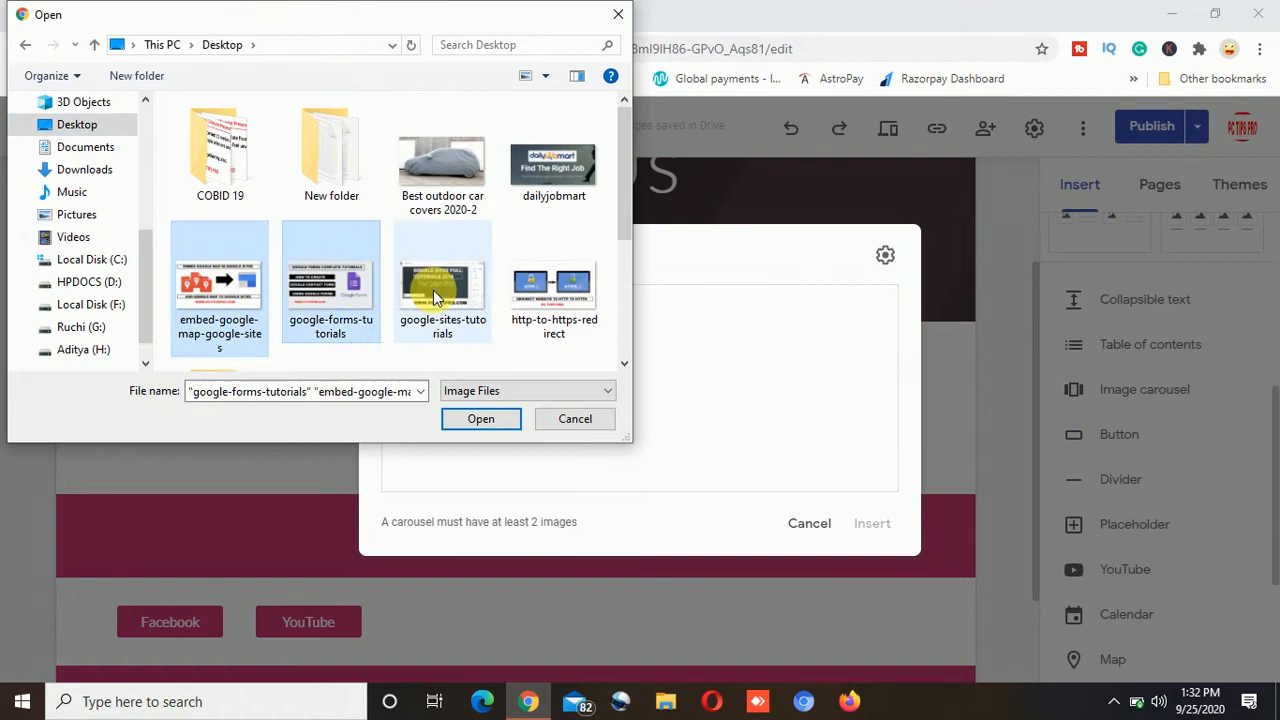
pyautogui.click(442, 284)
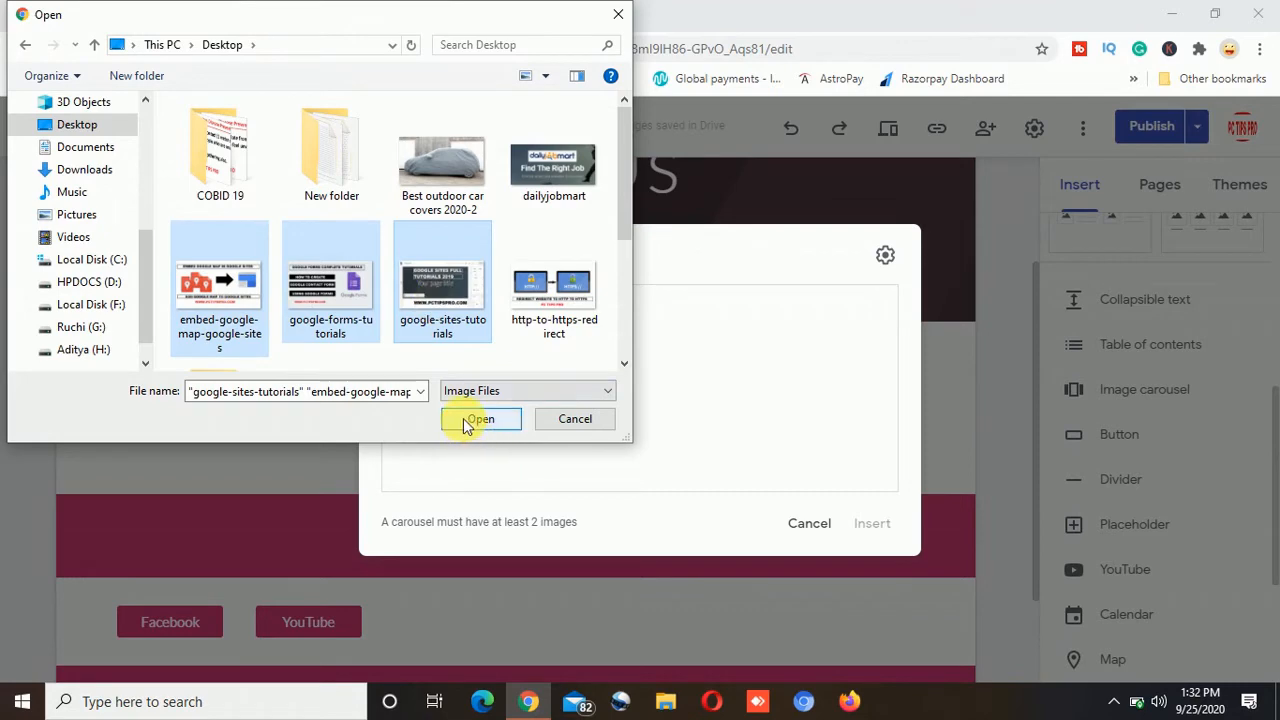
pyautogui.click(480, 418)
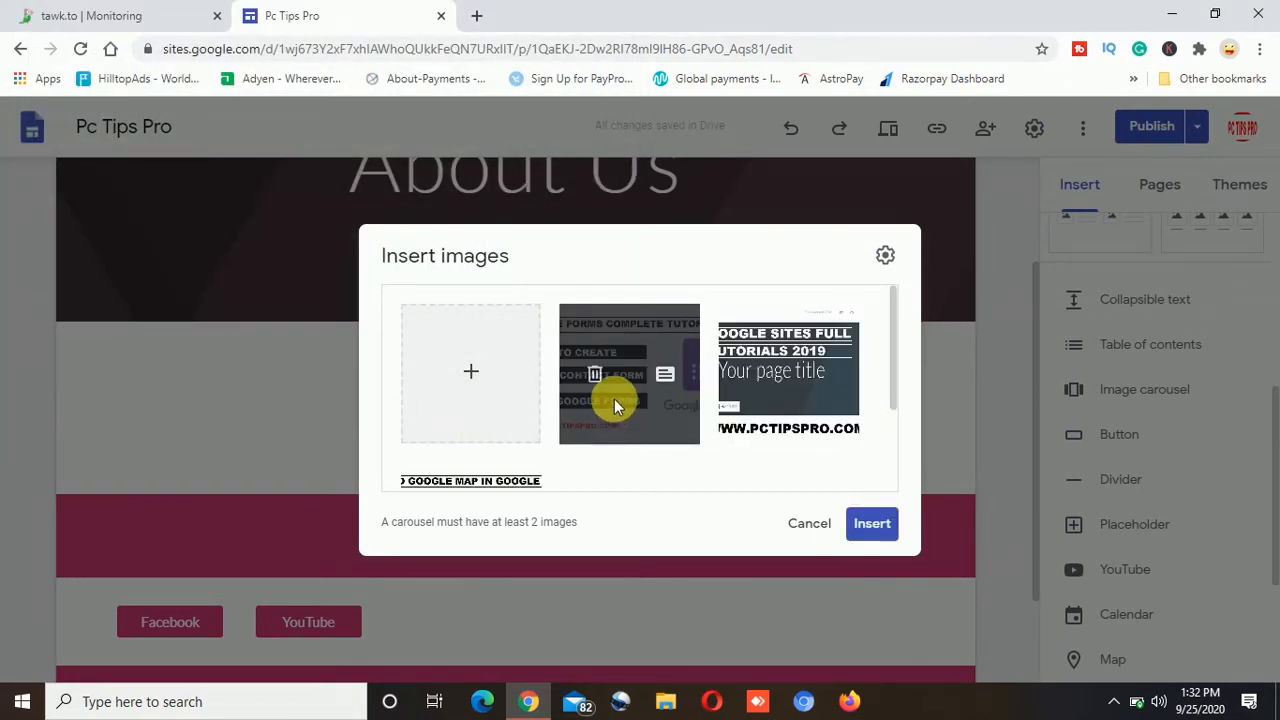
# - Insert the three chosen images as a carousel onto the About Us page
pyautogui.scroll(-3)
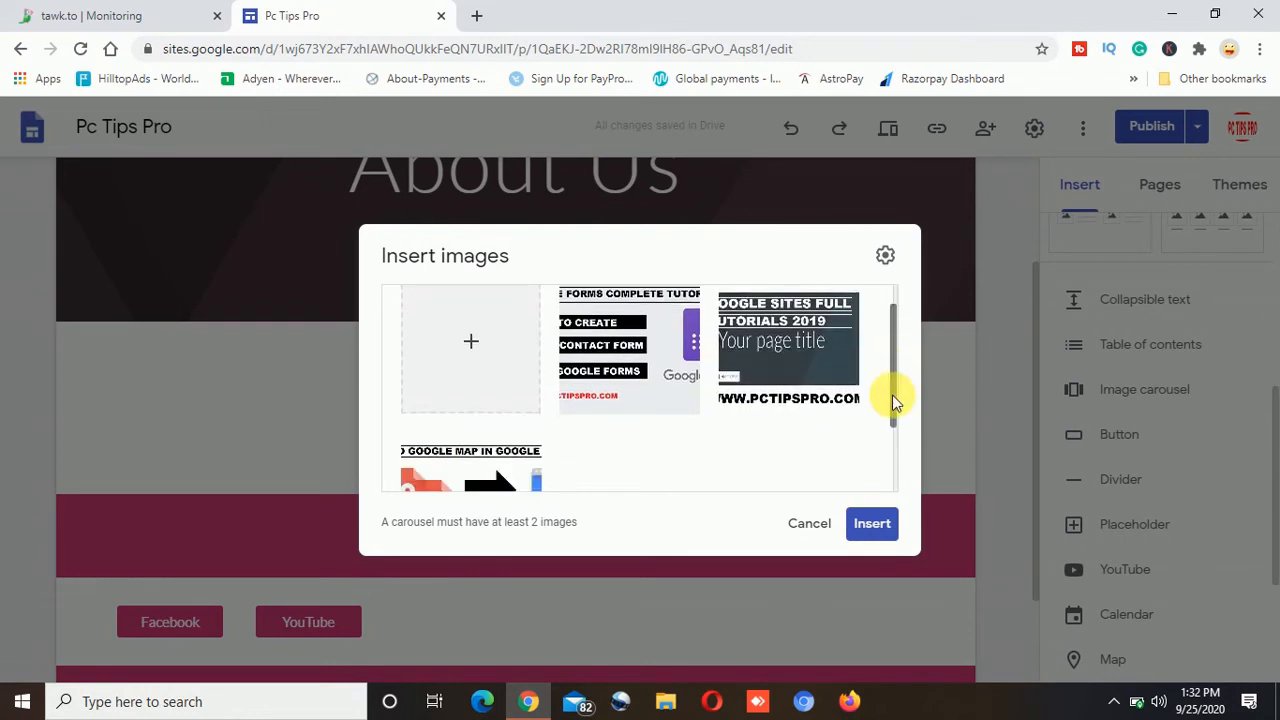
pyautogui.scroll(-3)
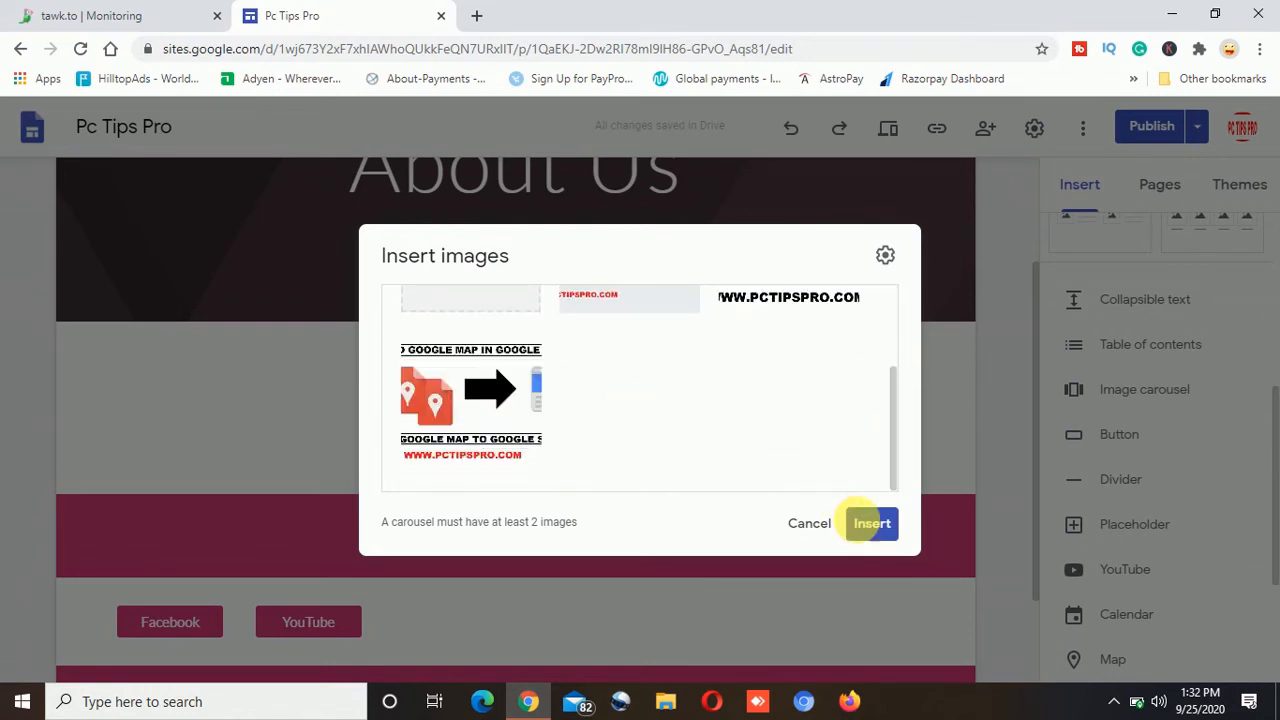
pyautogui.click(872, 524)
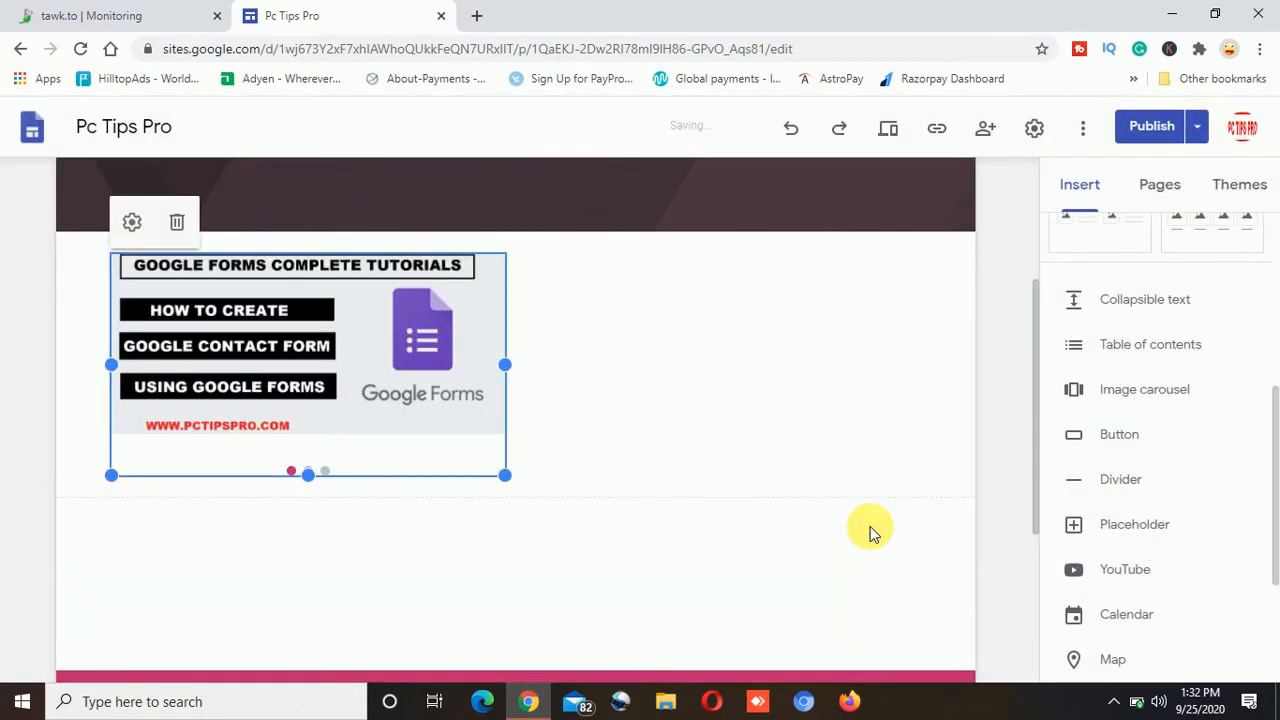
pyautogui.moveTo(244, 316)
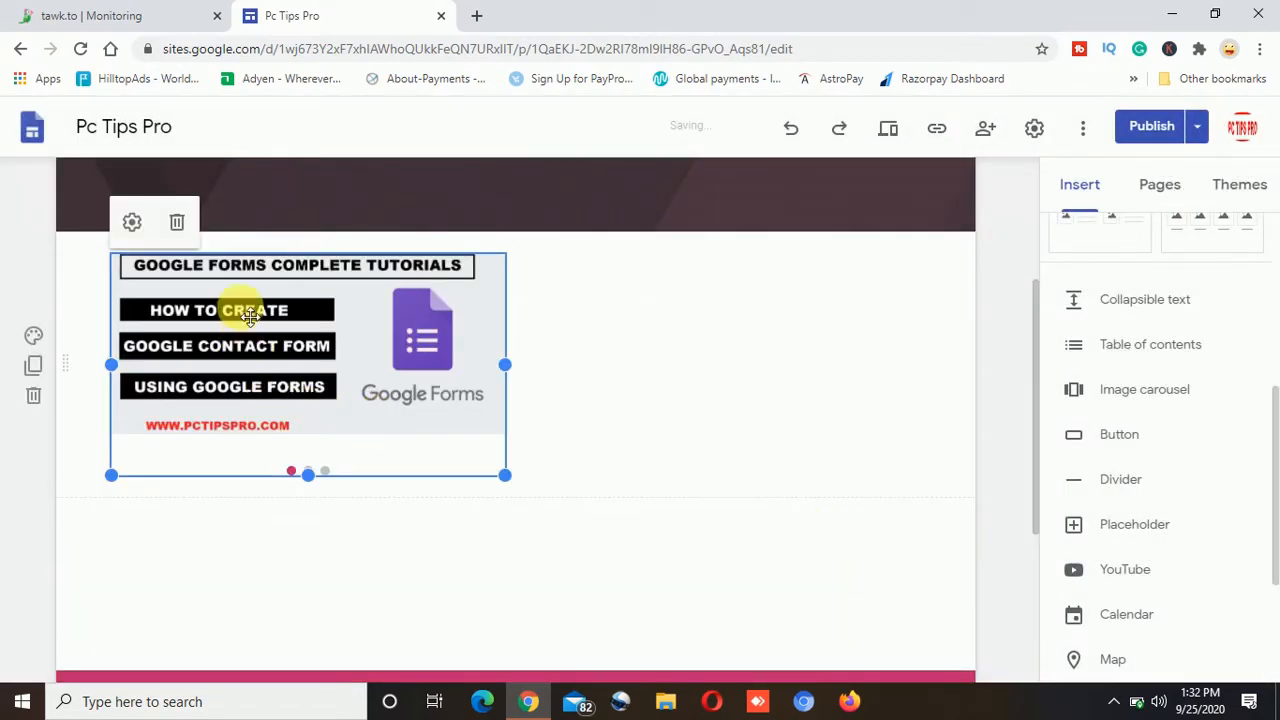
pyautogui.moveTo(510, 480)
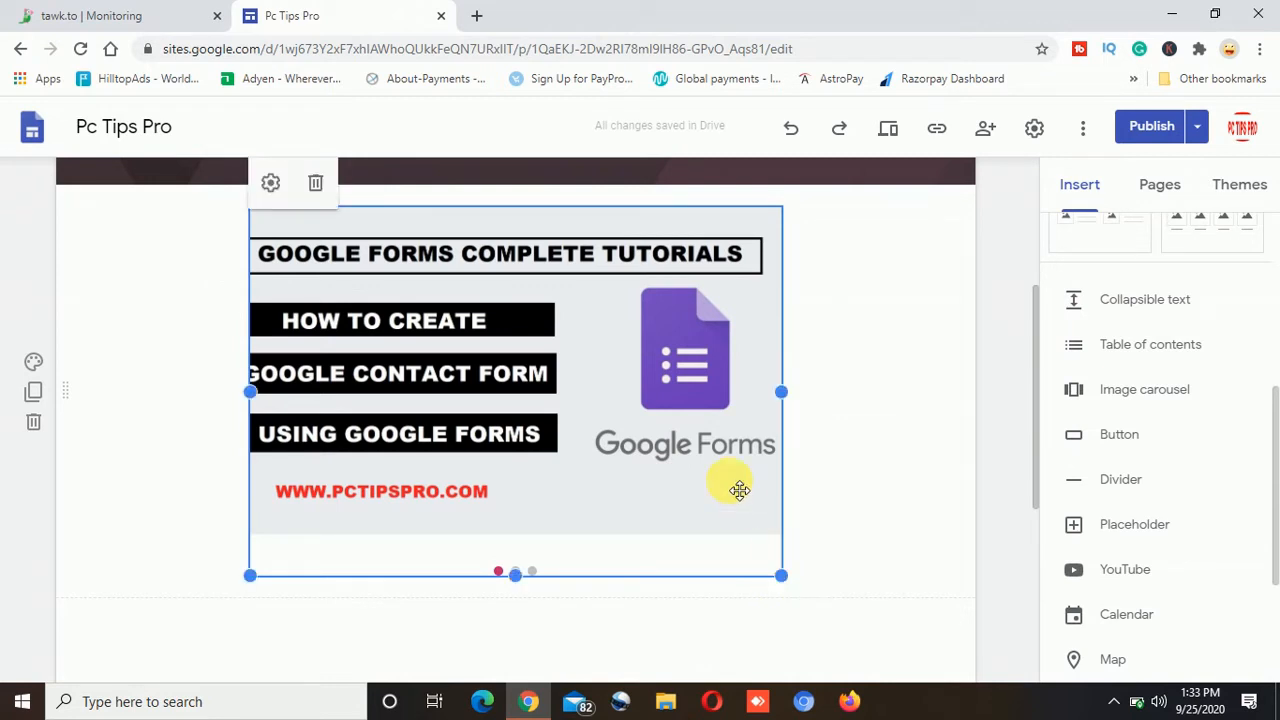
pyautogui.moveTo(1016, 384)
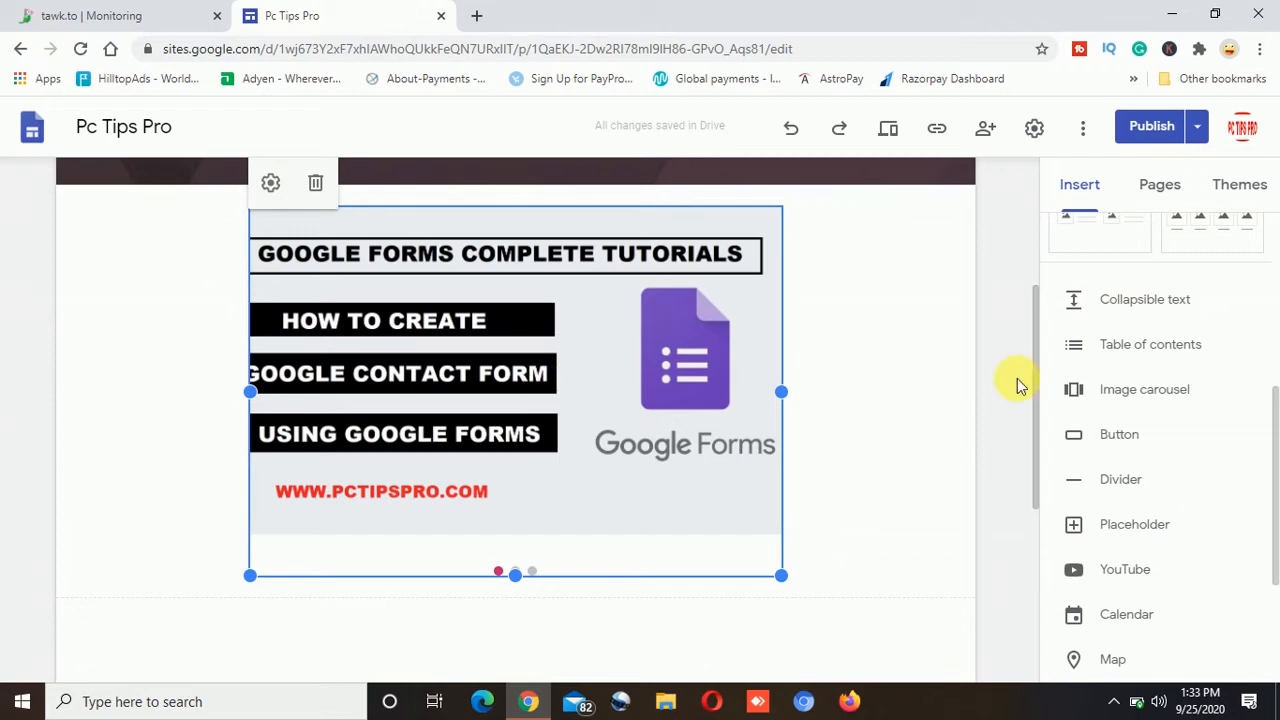
# - Enlarge the carousel and centre it within its page section
pyautogui.scroll(-3)
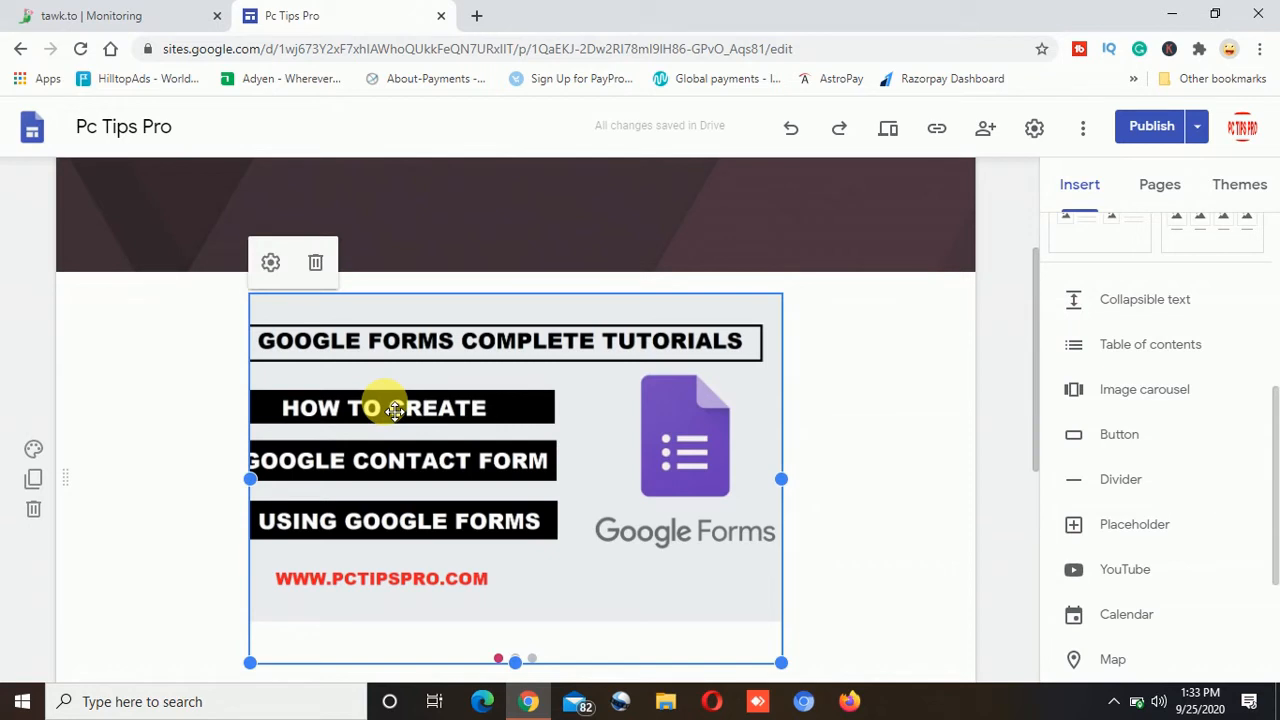
pyautogui.moveTo(270, 262)
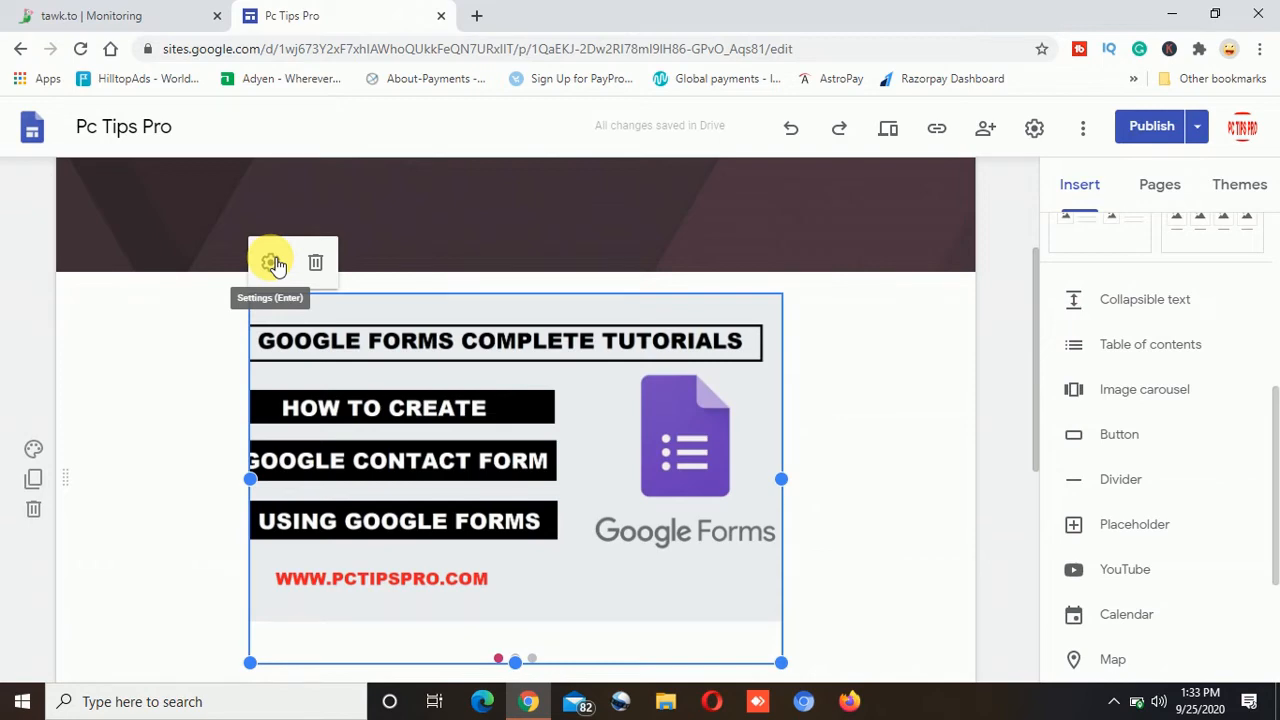
# - Bring up the carousel's display settings via the gear in the Edit carousel dialog
pyautogui.click(270, 262)
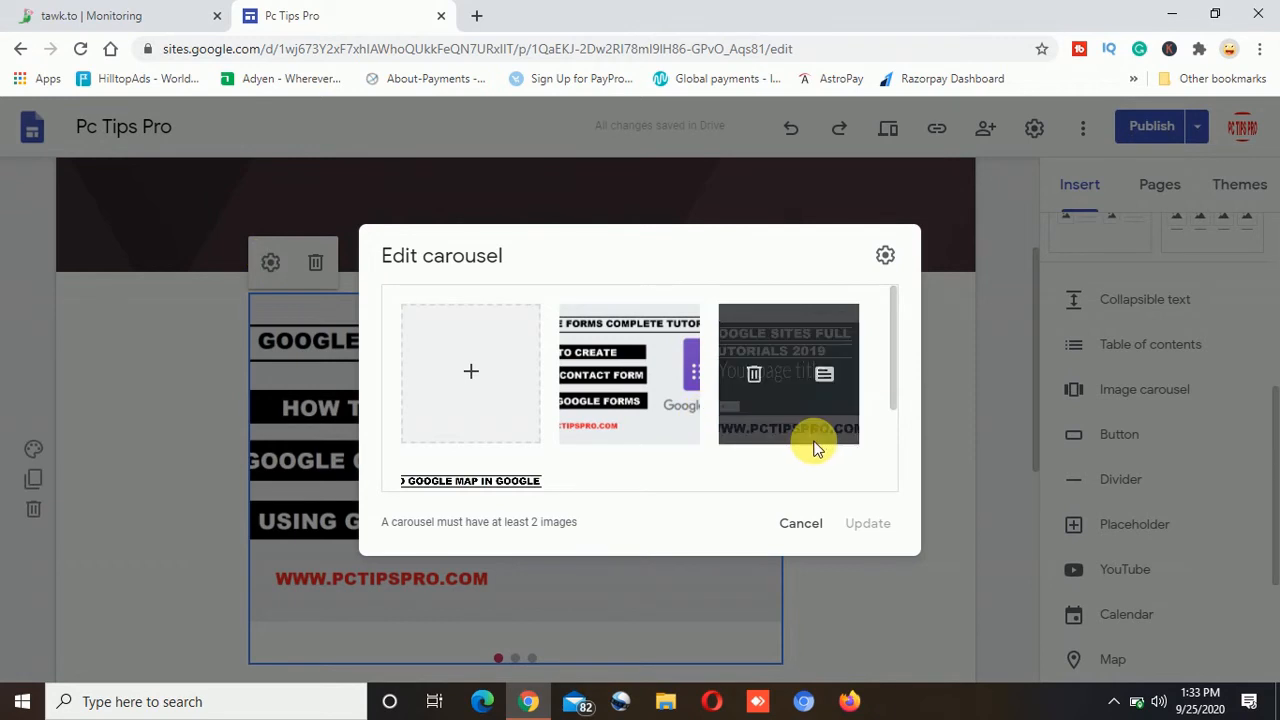
pyautogui.moveTo(884, 256)
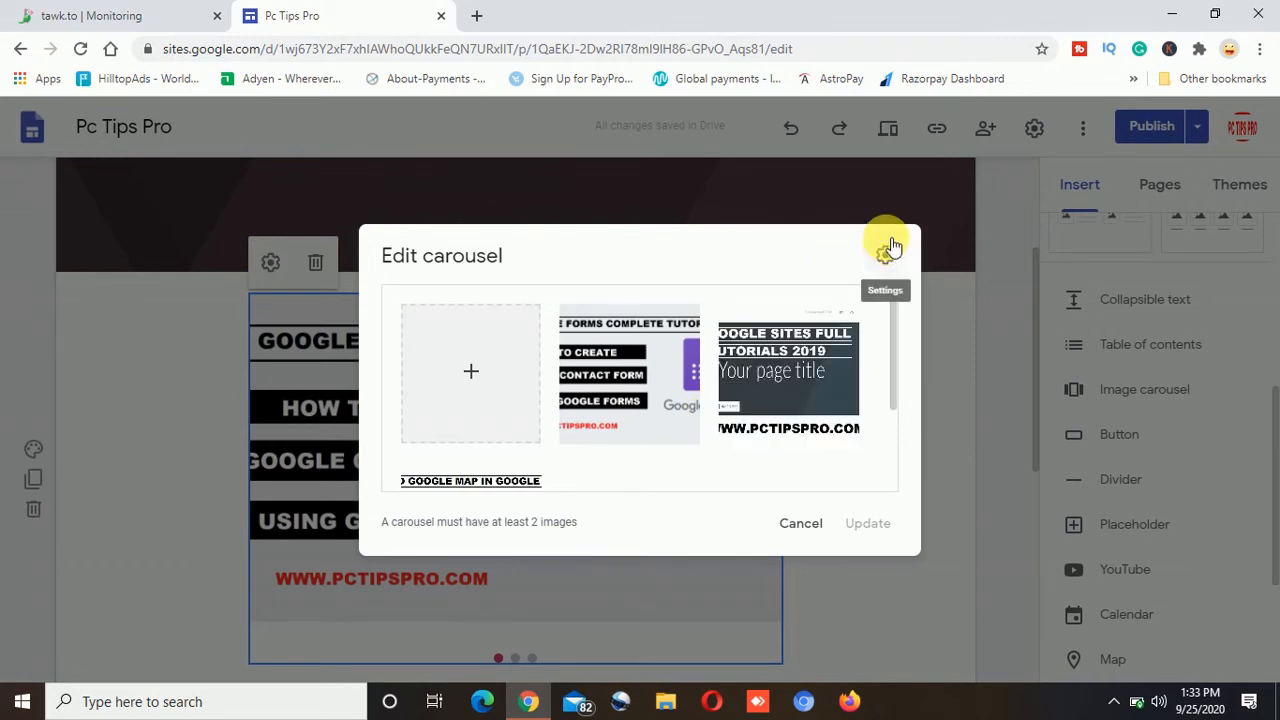
pyautogui.moveTo(888, 258)
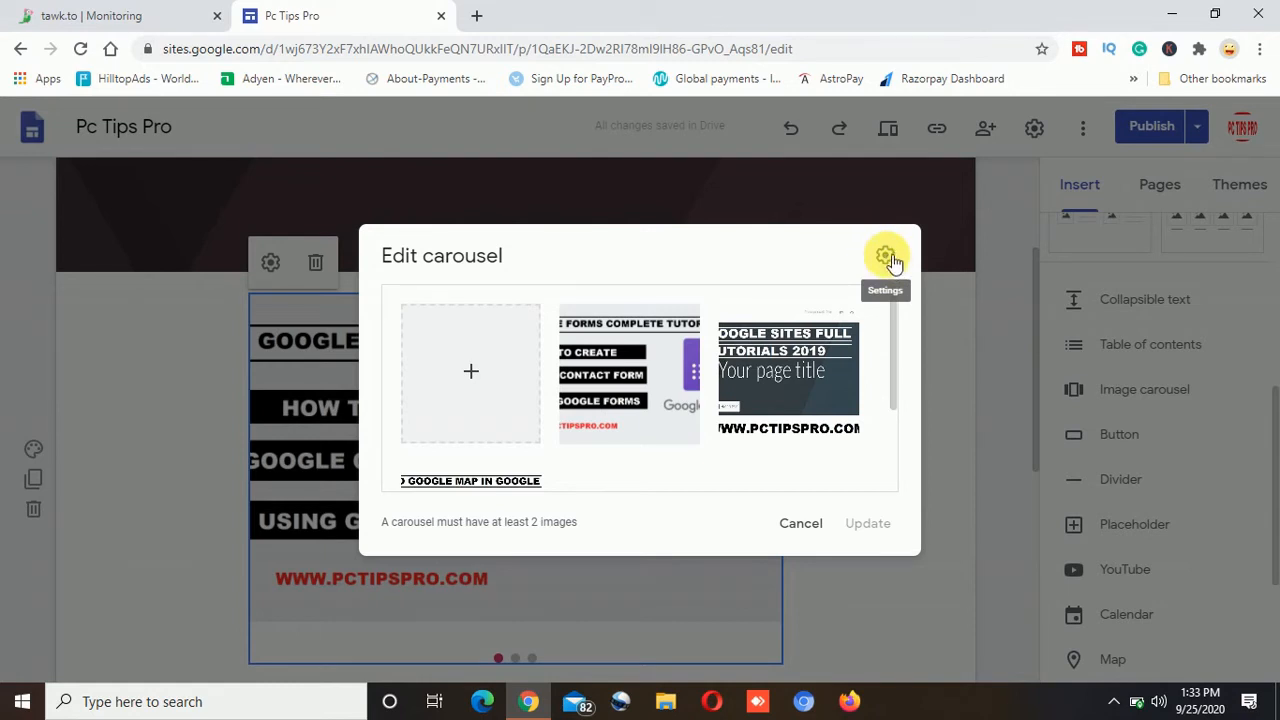
pyautogui.click(884, 256)
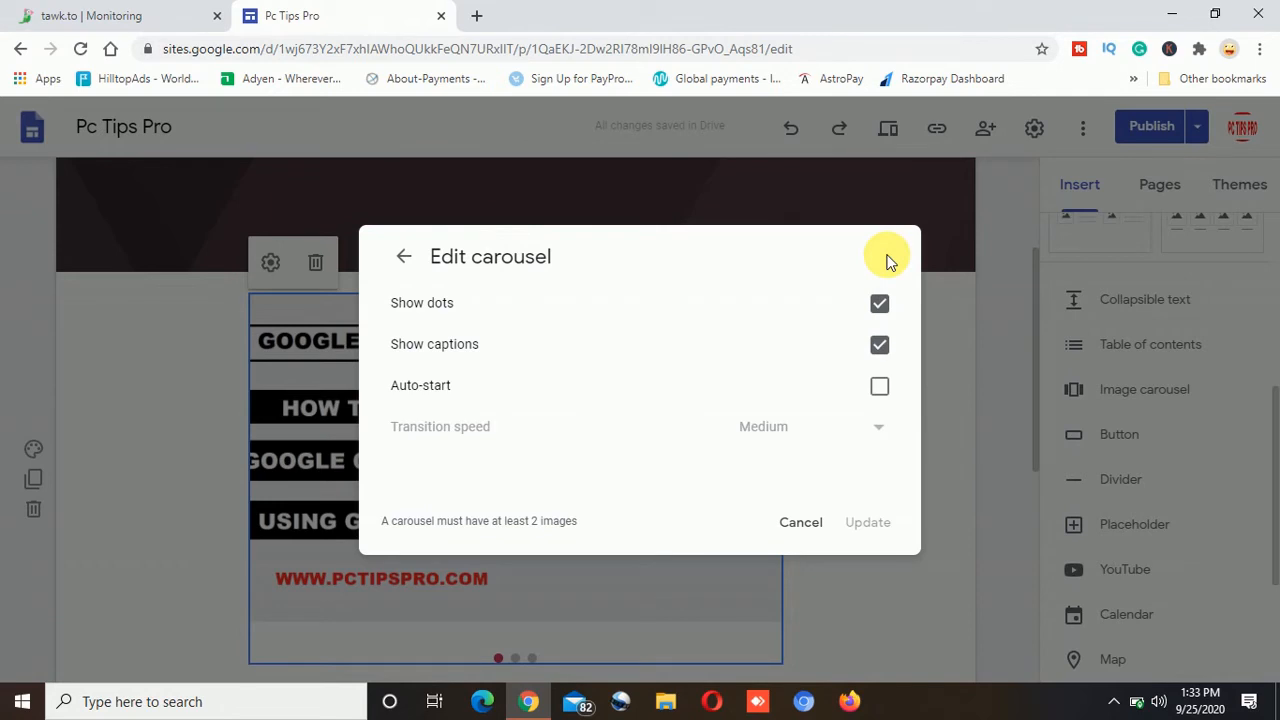
pyautogui.moveTo(640, 304)
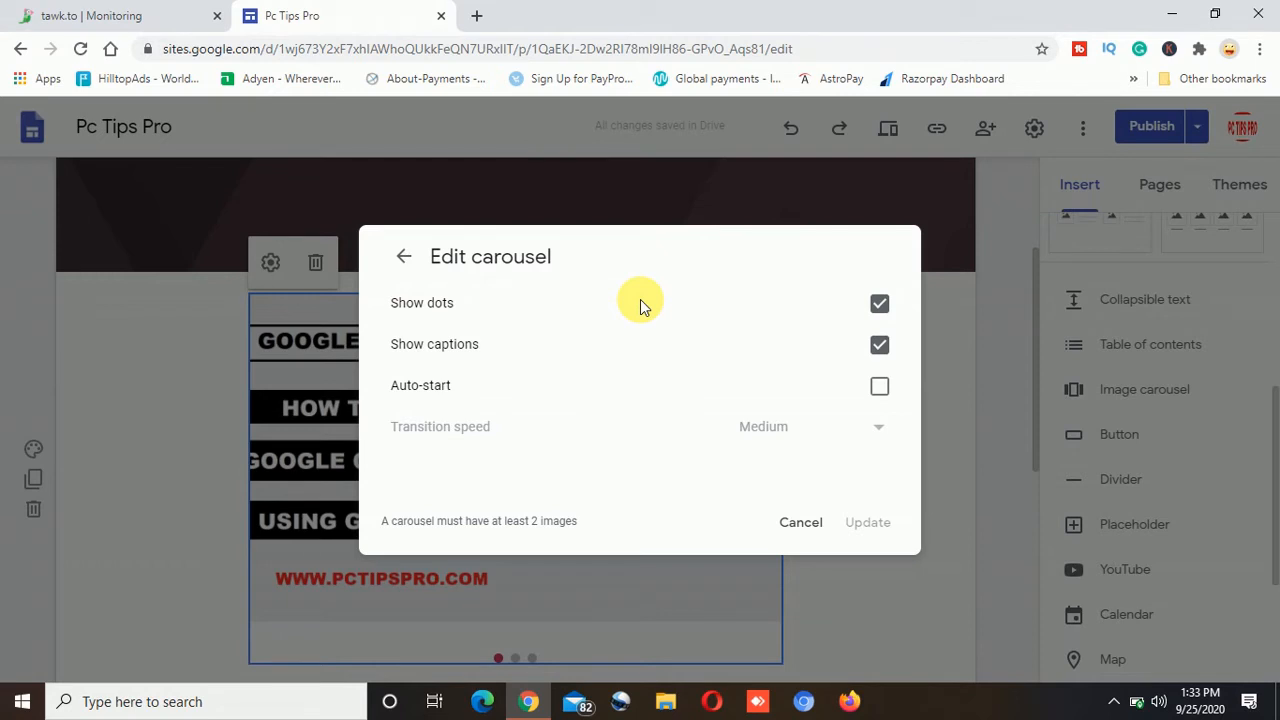
pyautogui.moveTo(784, 388)
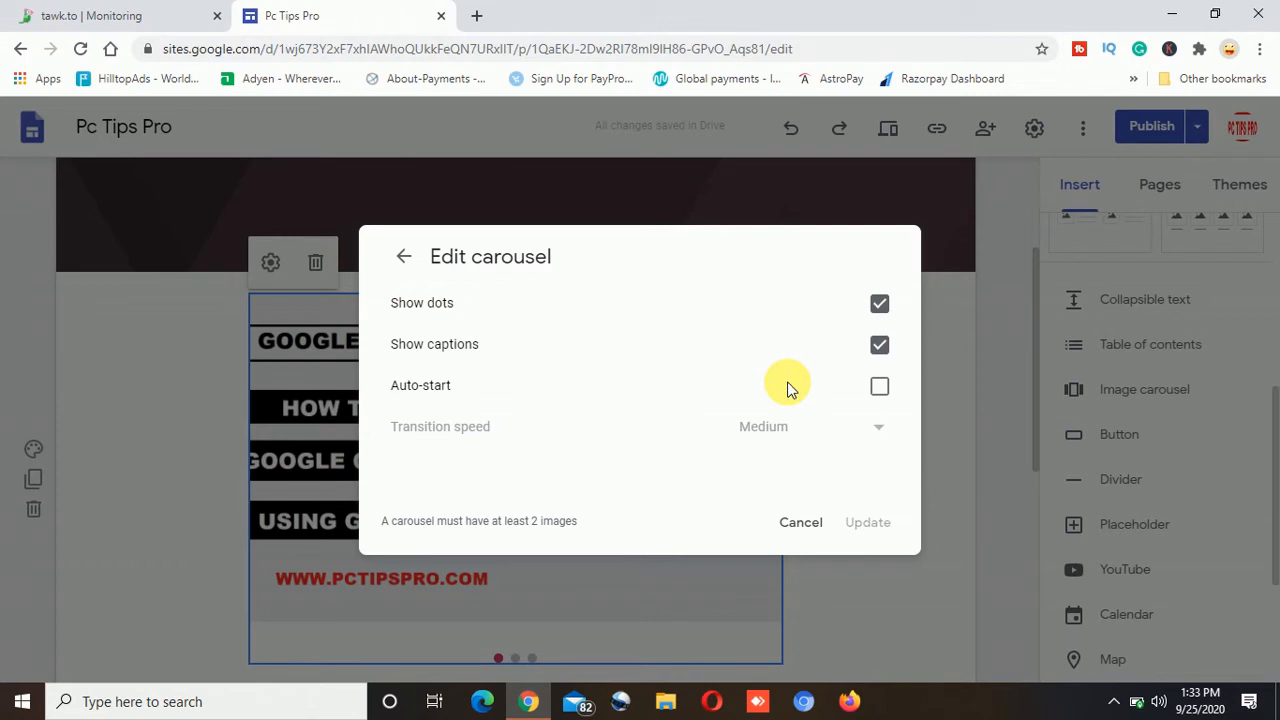
pyautogui.moveTo(904, 384)
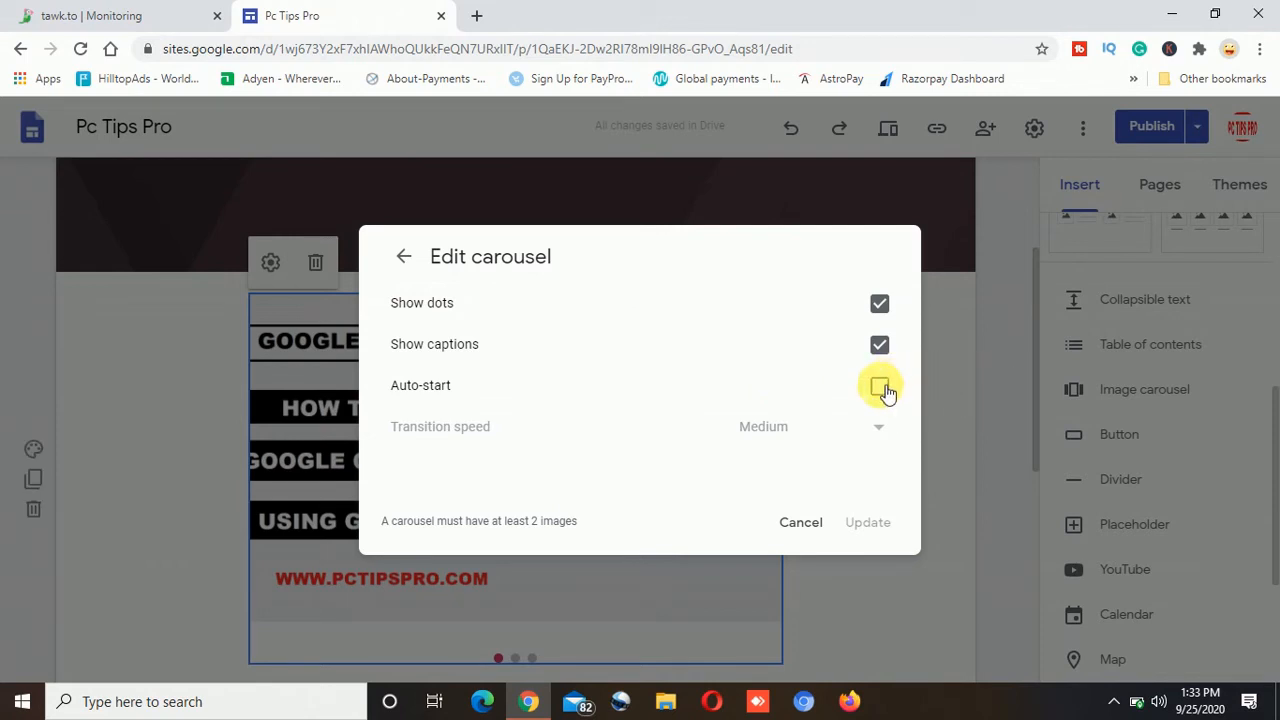
# - Turn on Auto-start, set transition speed to Fast, and apply the carousel settings
pyautogui.click(880, 386)
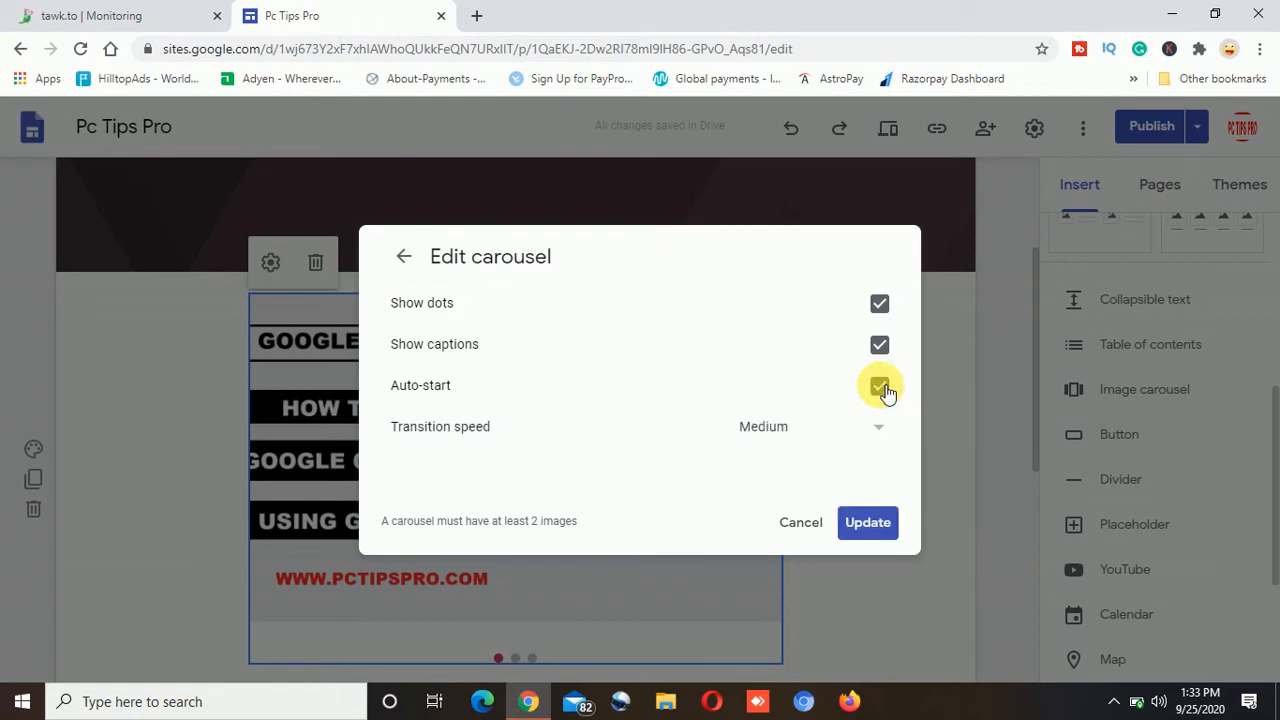
pyautogui.moveTo(796, 426)
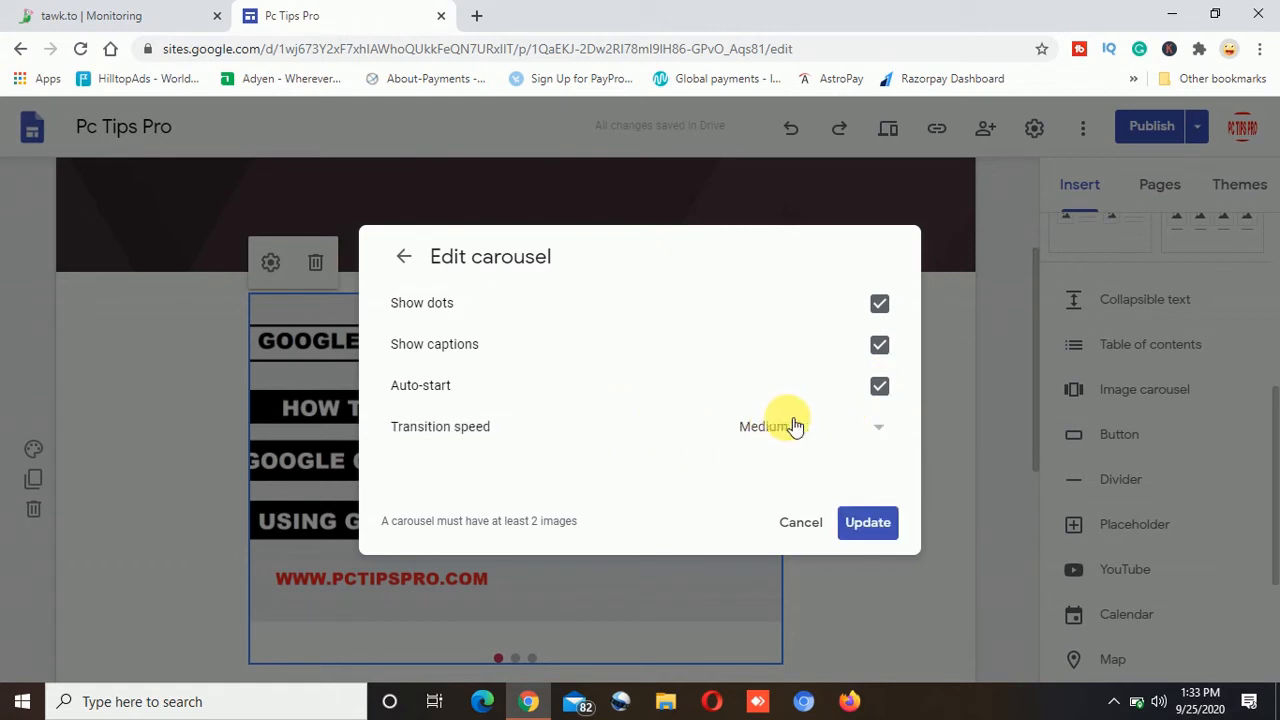
pyautogui.moveTo(824, 432)
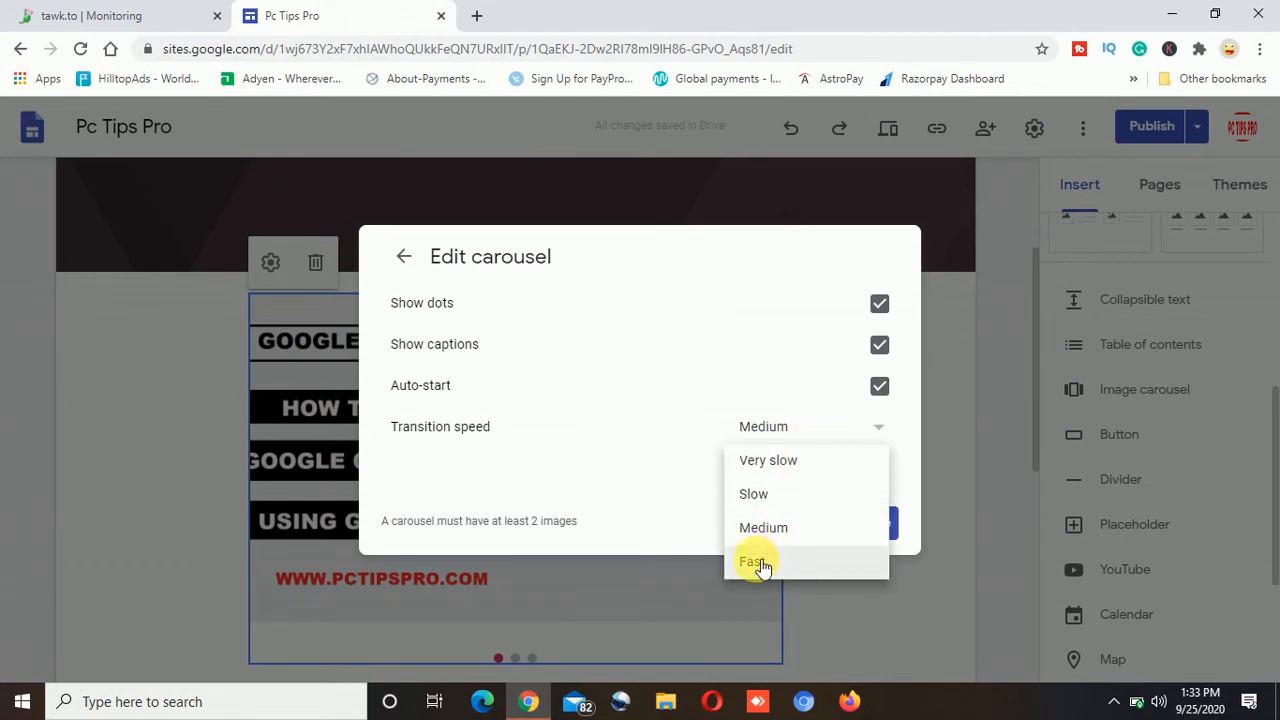
pyautogui.click(752, 560)
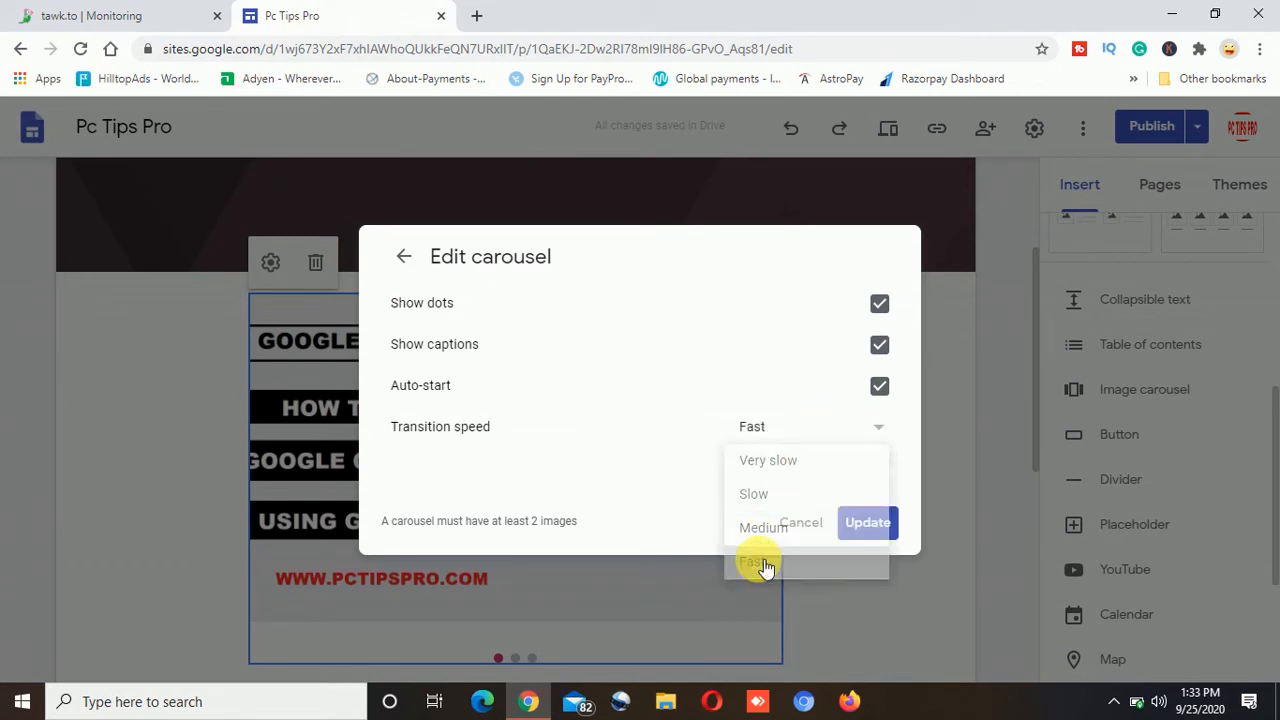
pyautogui.click(756, 560)
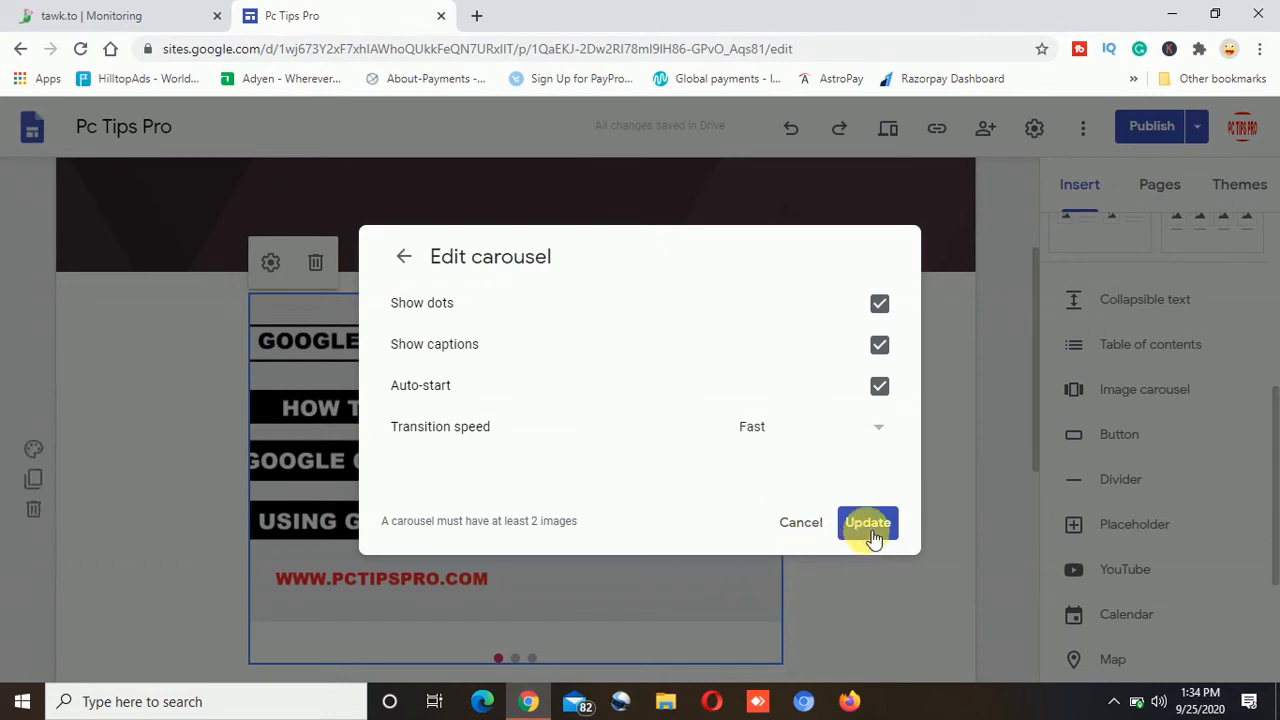
pyautogui.click(866, 522)
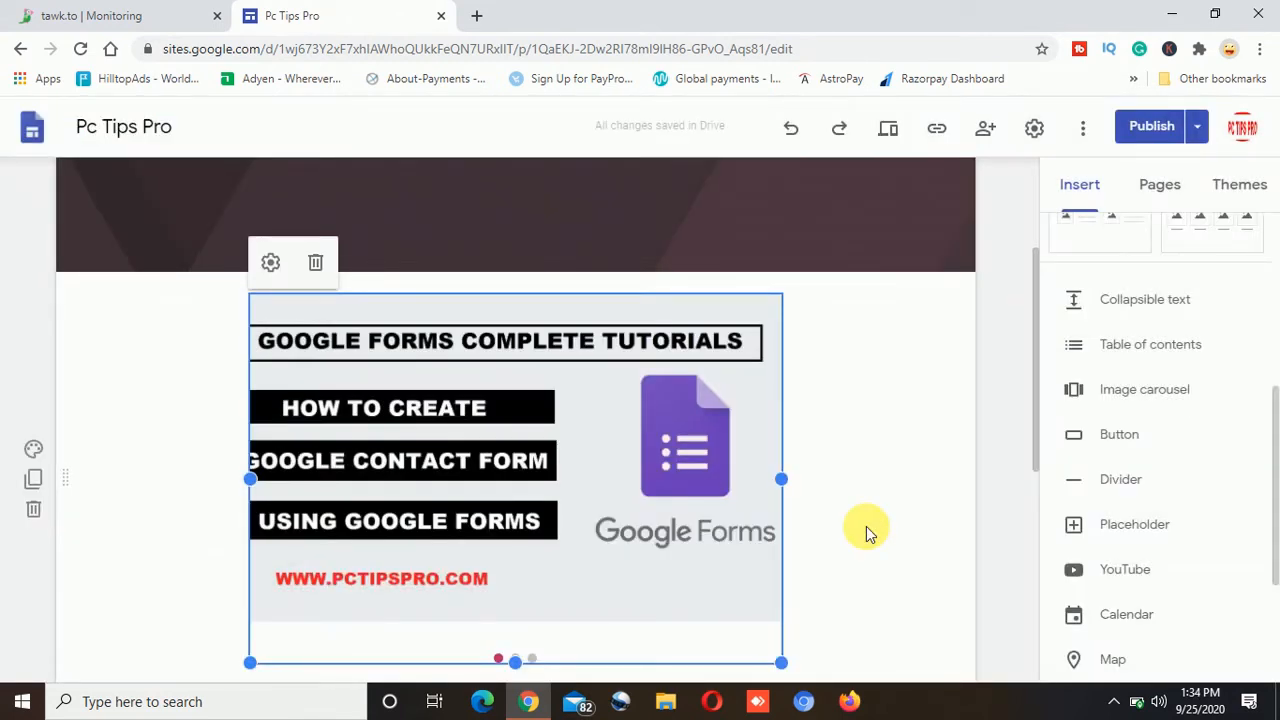
pyautogui.moveTo(556, 450)
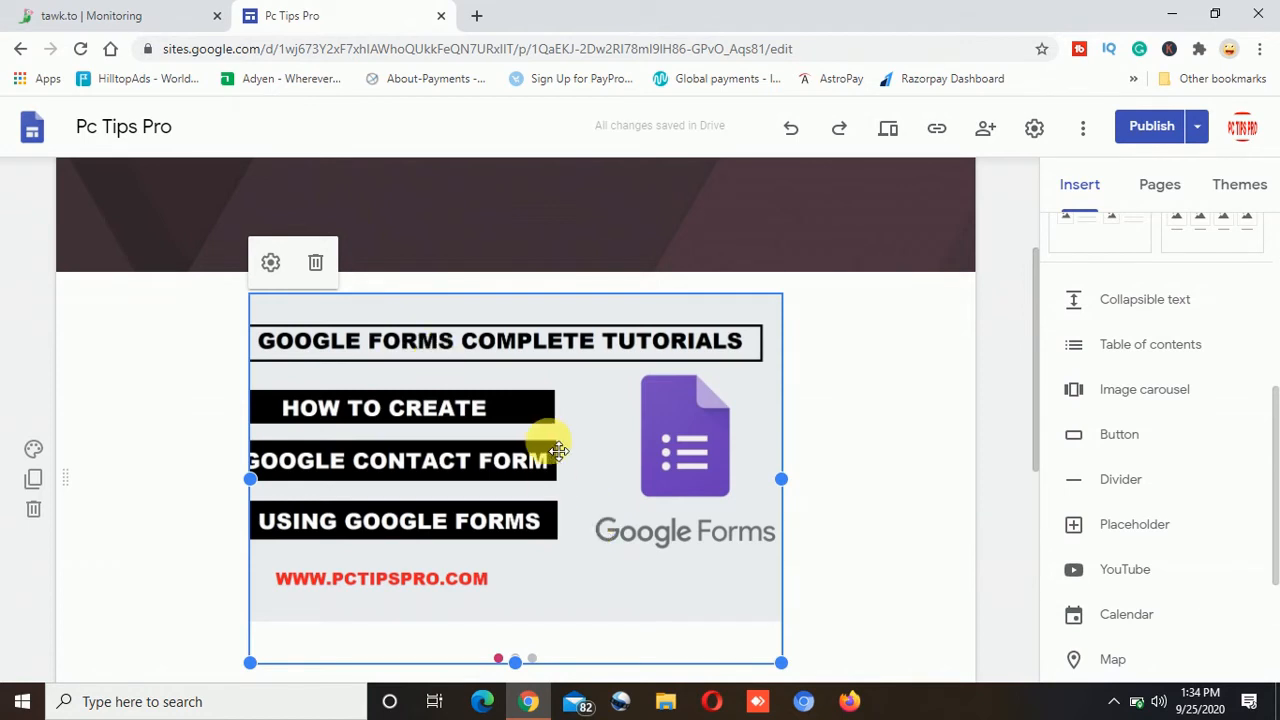
pyautogui.moveTo(852, 344)
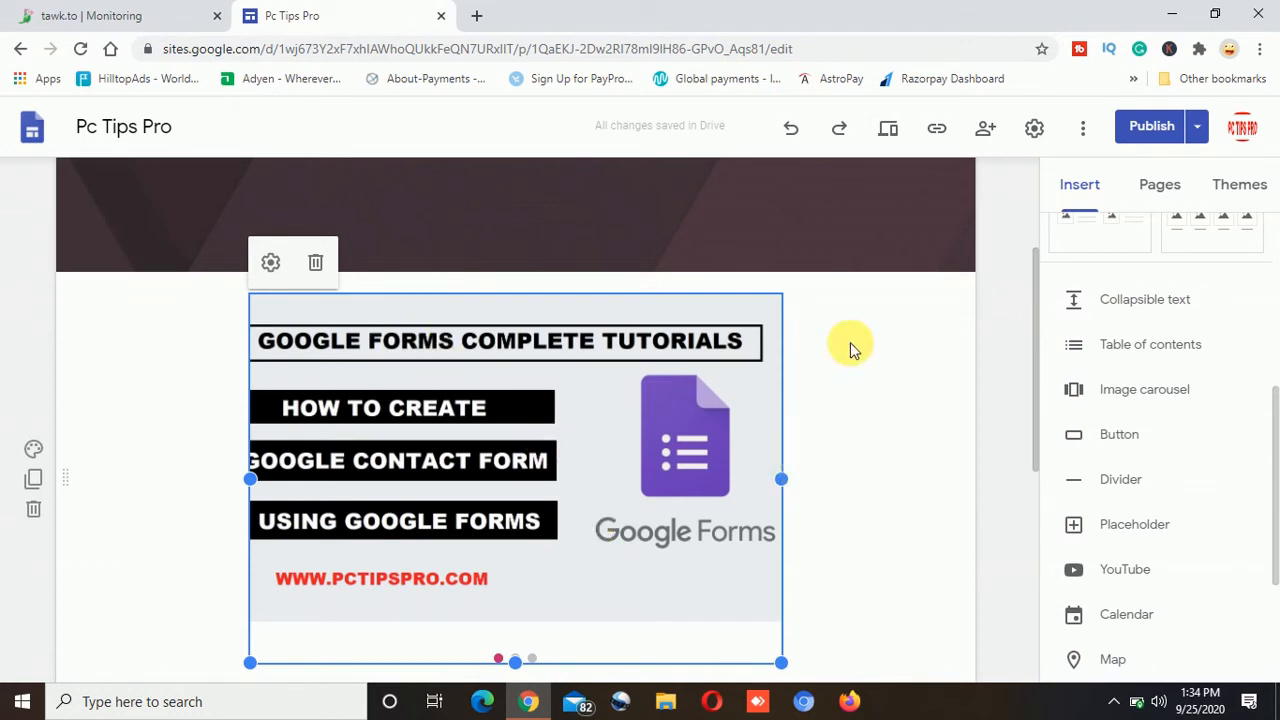
pyautogui.moveTo(916, 356)
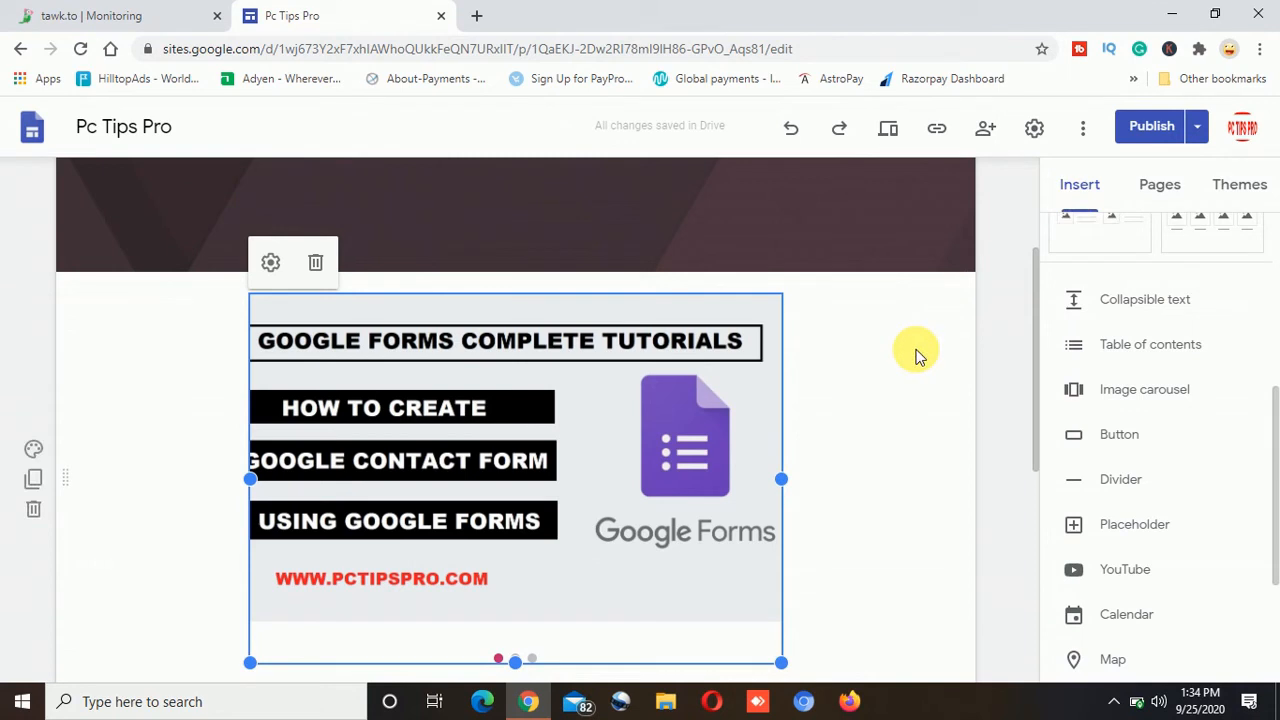
pyautogui.moveTo(1152, 124)
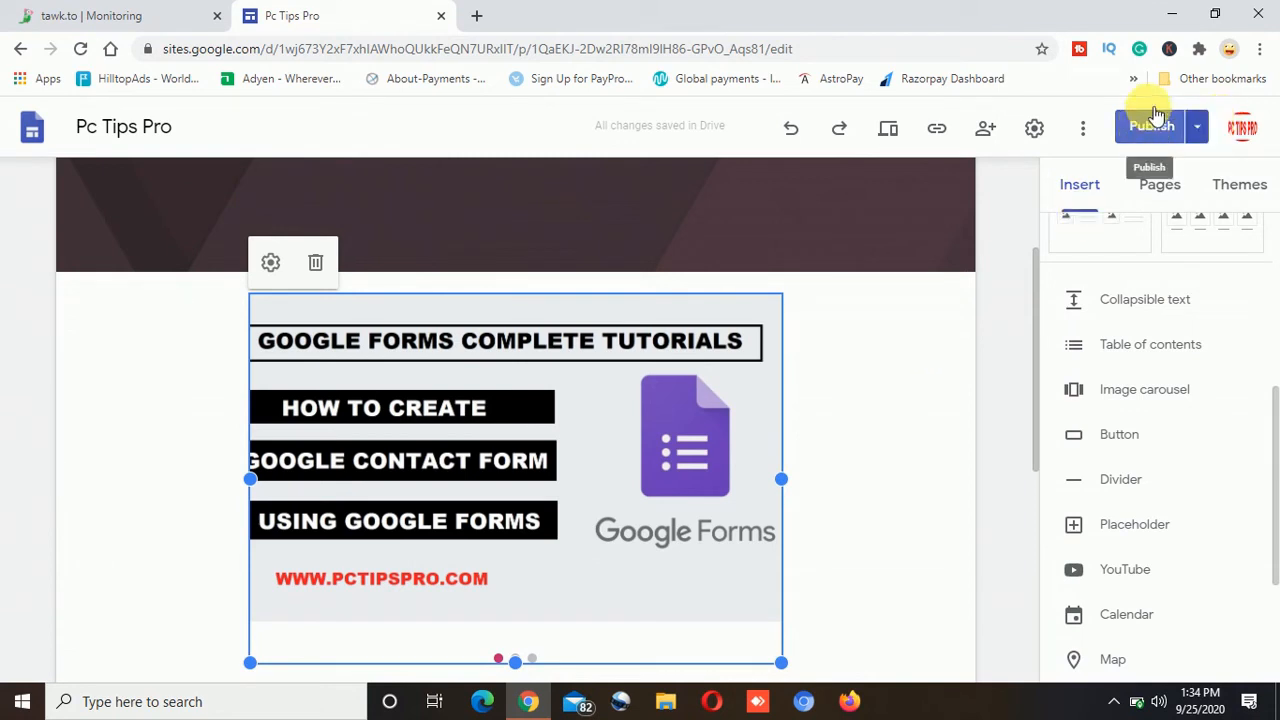
# - Review the draft changes and publish the Pc Tips Pro site
pyautogui.click(1148, 128)
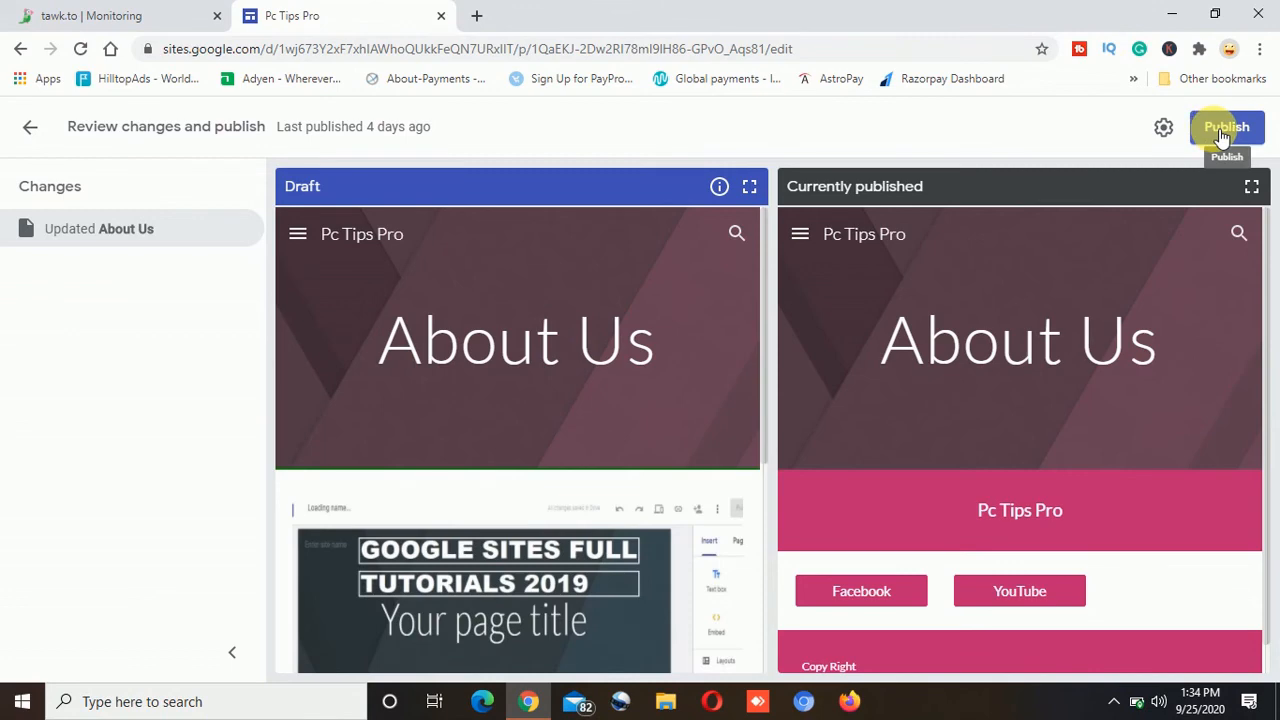
pyautogui.click(1228, 128)
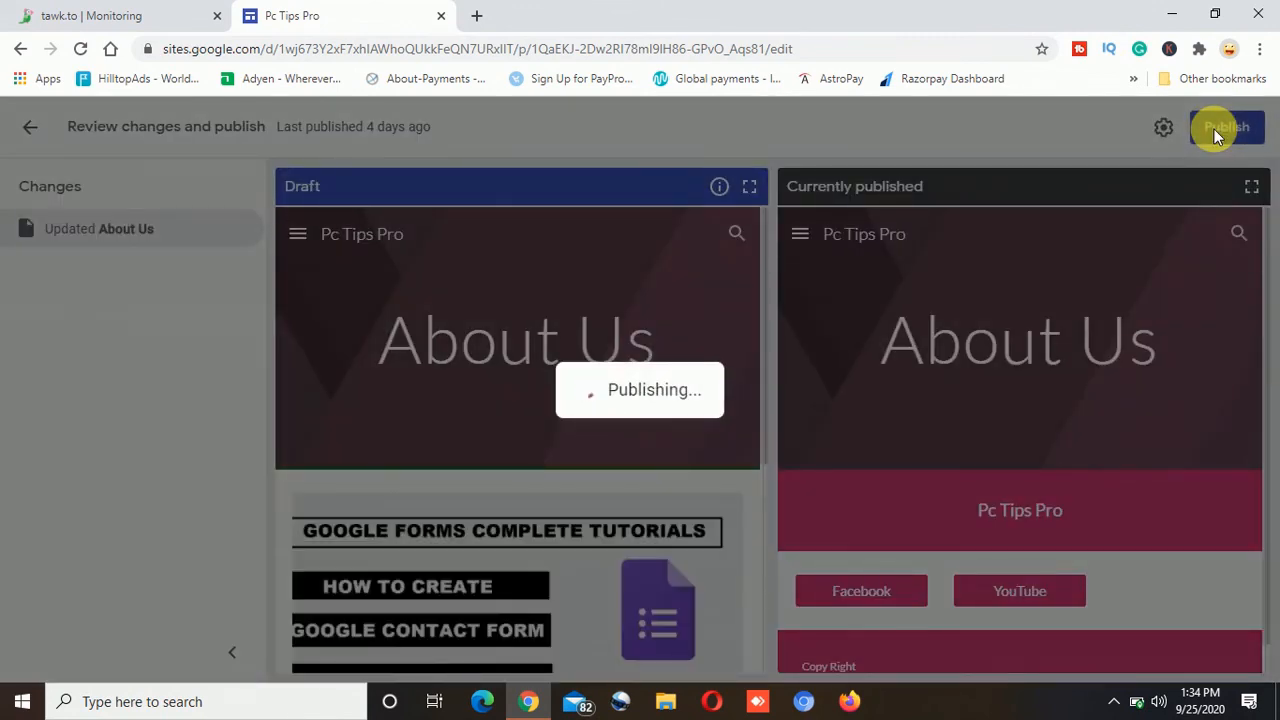
pyautogui.click(1224, 128)
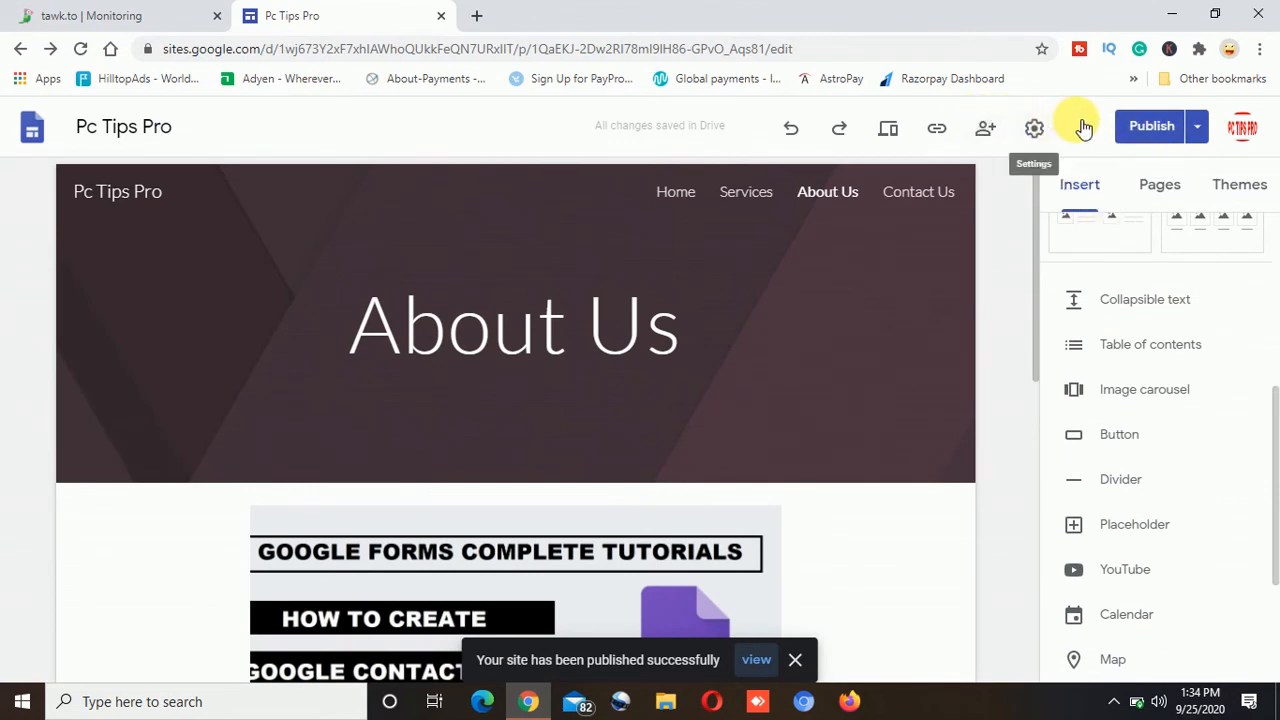
# - View the published site, opening the live About Us page in a new tab
pyautogui.click(1084, 128)
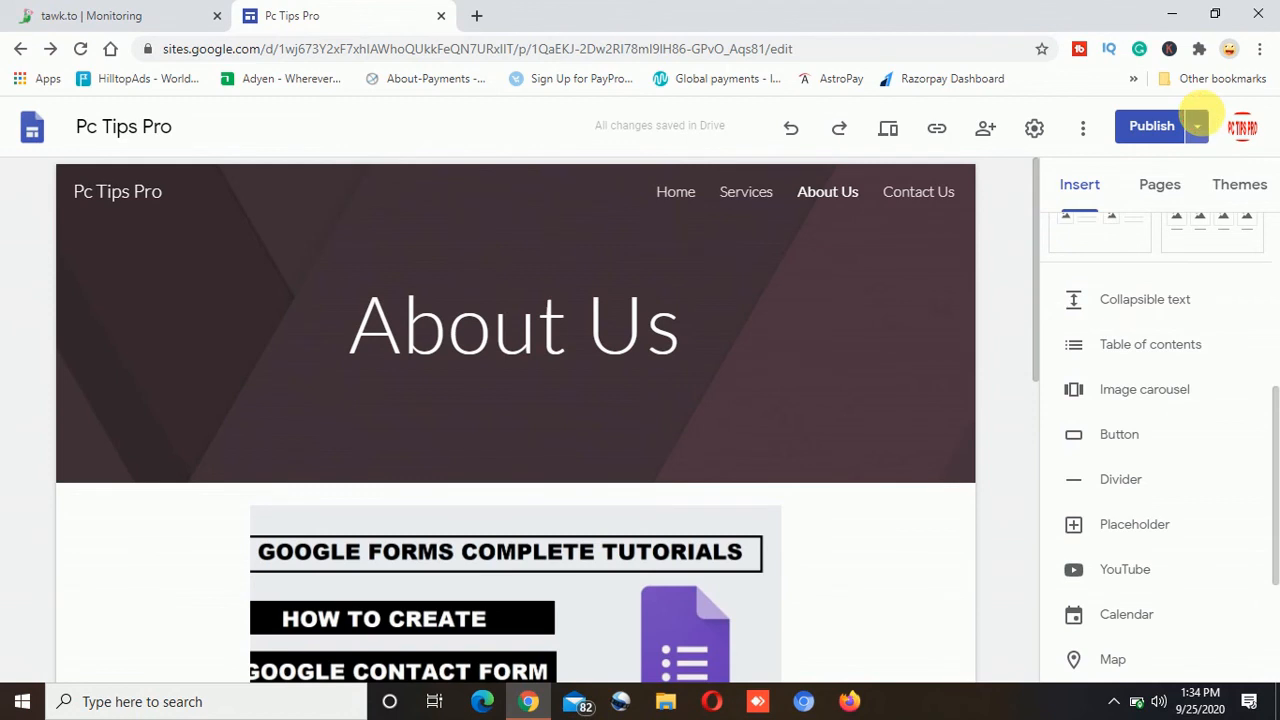
pyautogui.click(1196, 126)
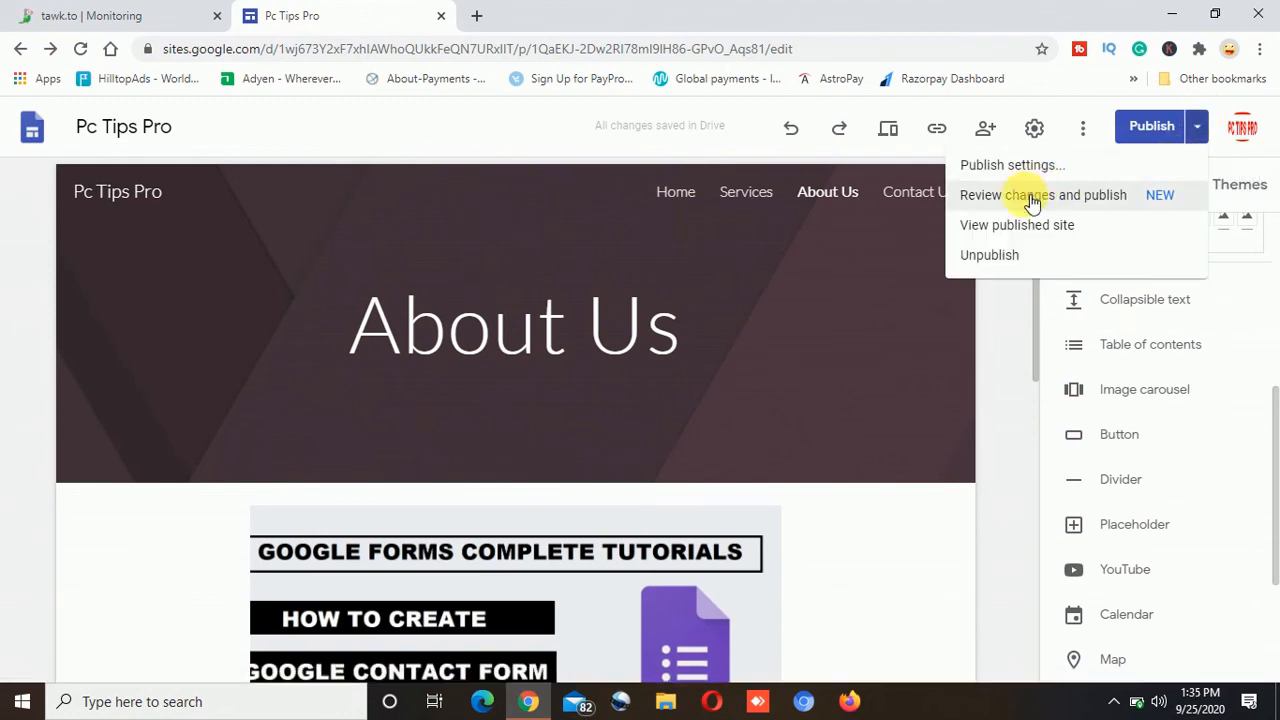
pyautogui.moveTo(1016, 224)
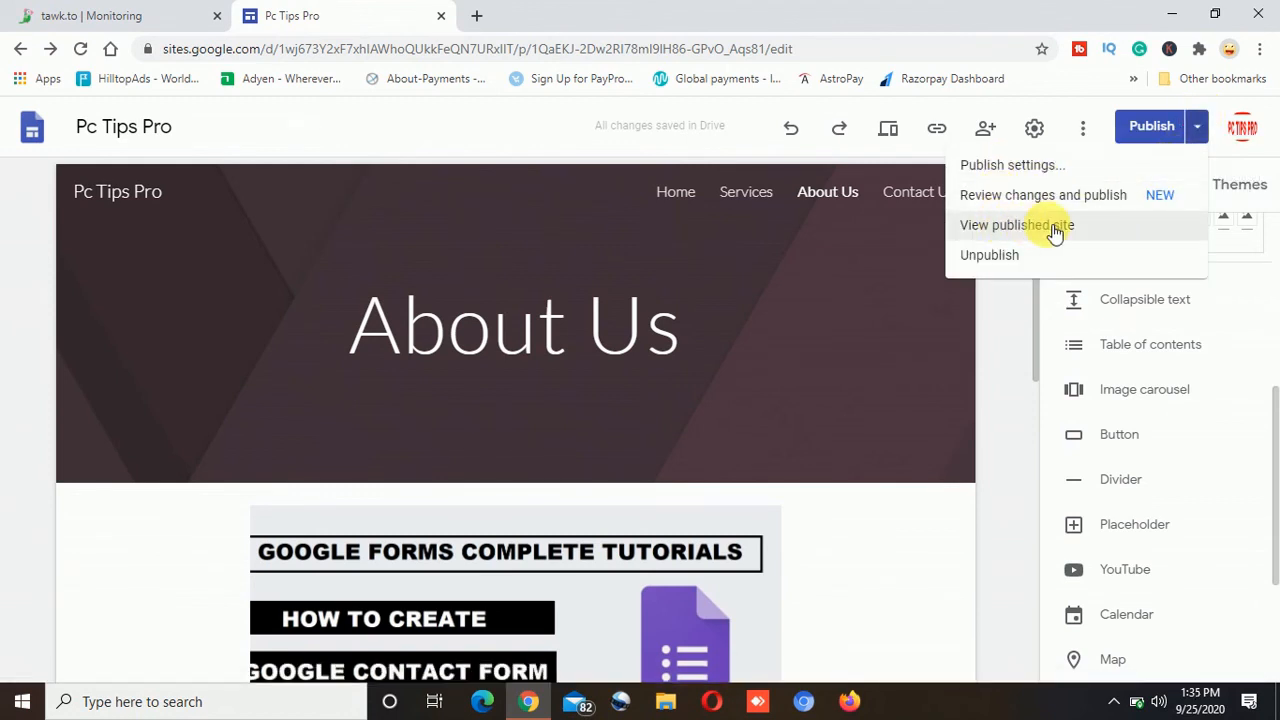
pyautogui.click(1016, 224)
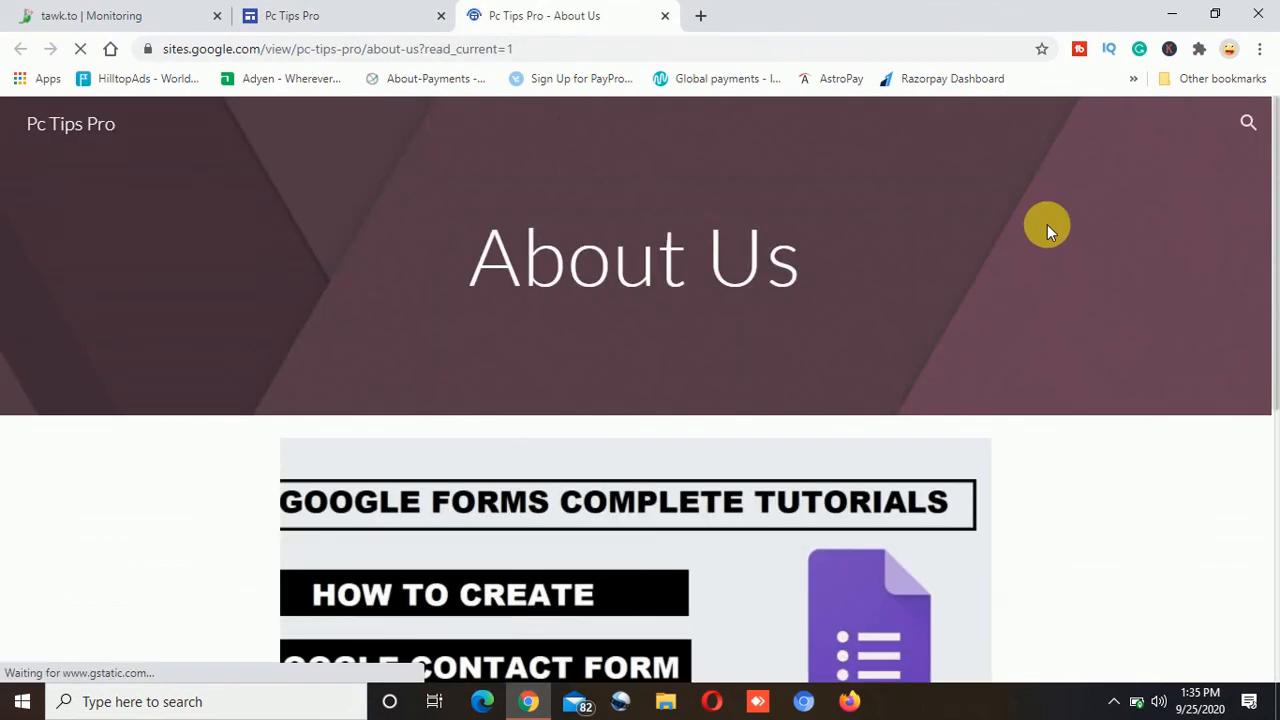